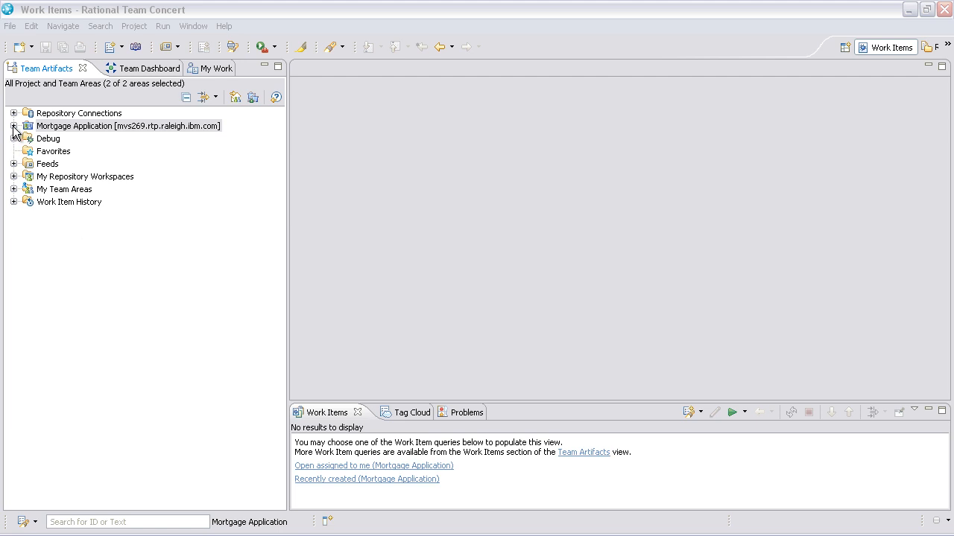
Expand Mortgage Application > Enterprise Extensions > Promotions and right-click Dev to Test promotion.
left_click(13, 125)
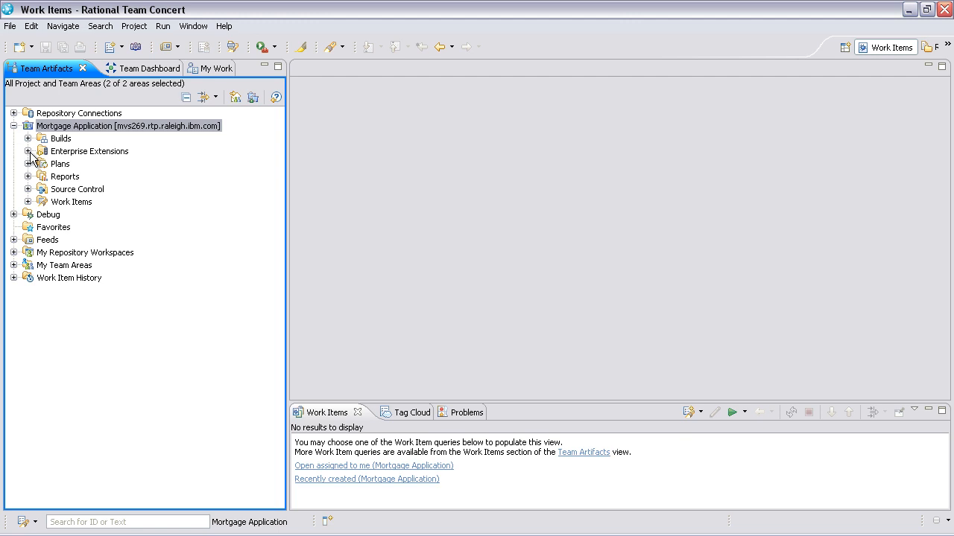
left_click(29, 151)
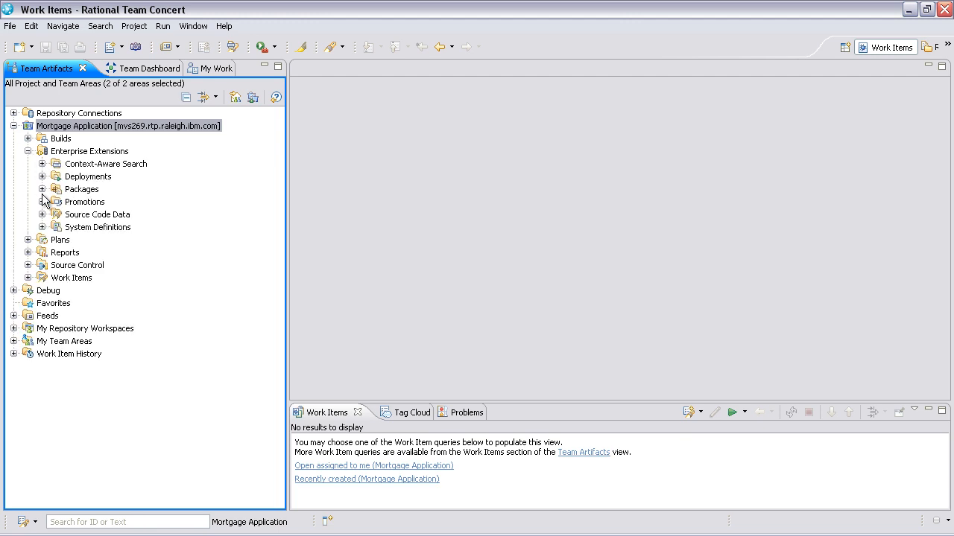
left_click(42, 202)
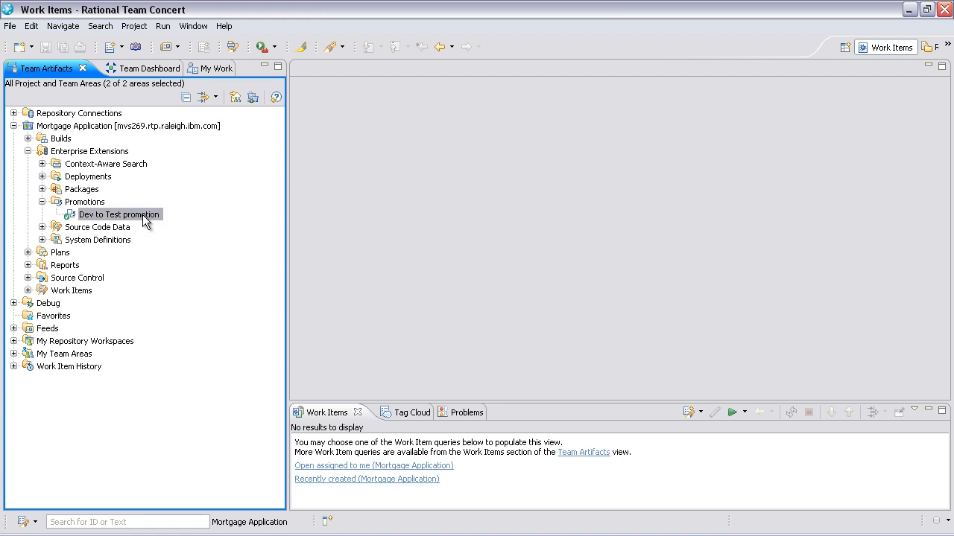
right_click(119, 215)
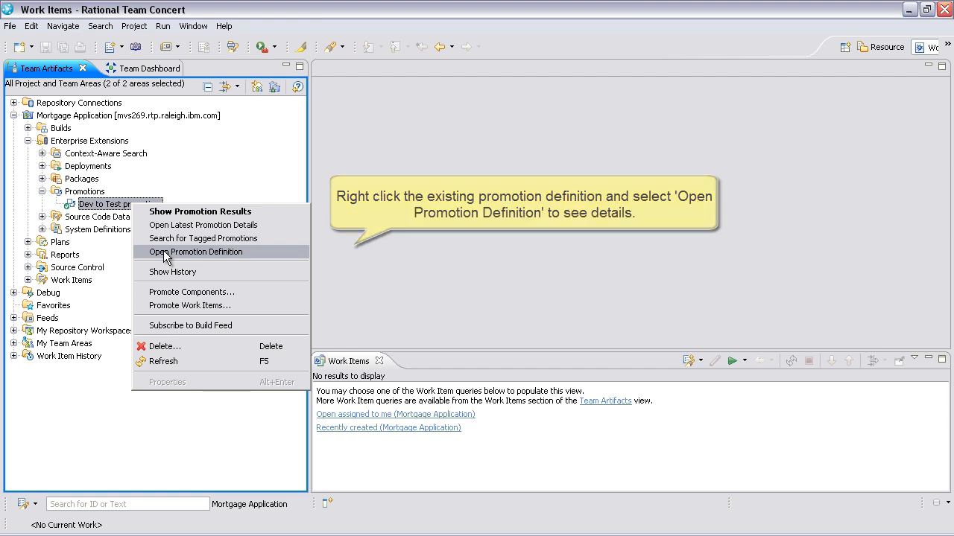
Open the Dev to Test promotion definition on its Promotion tab showing source and target builds.
left_click(196, 252)
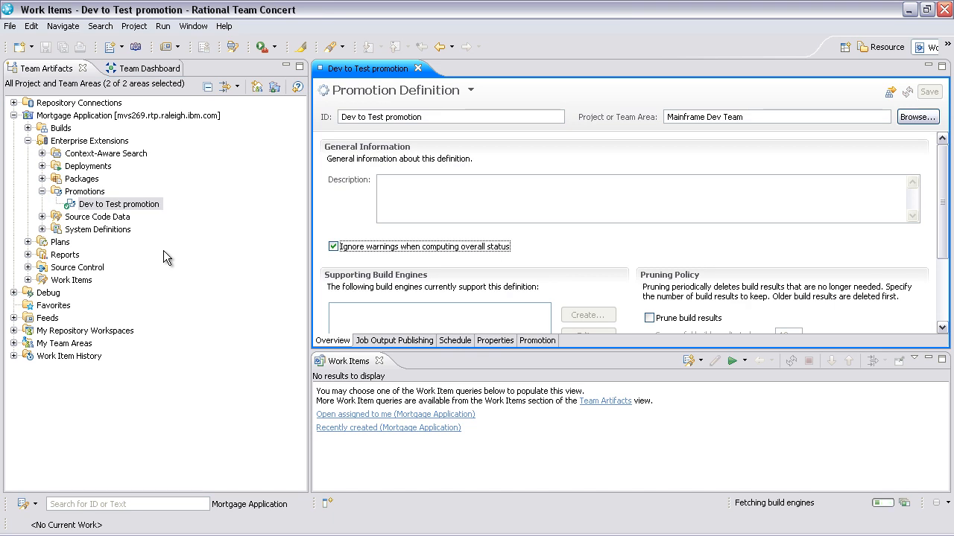
mouse_move(531, 352)
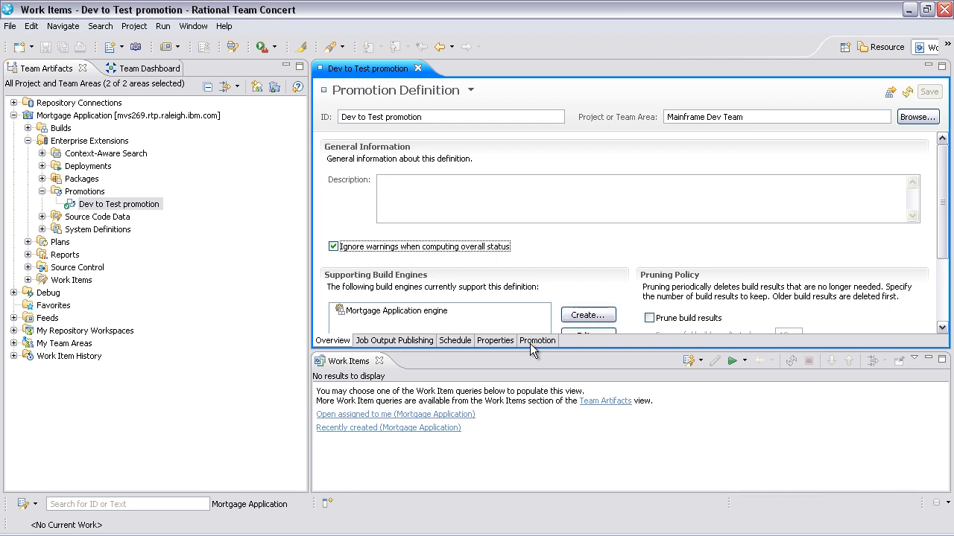
left_click(537, 341)
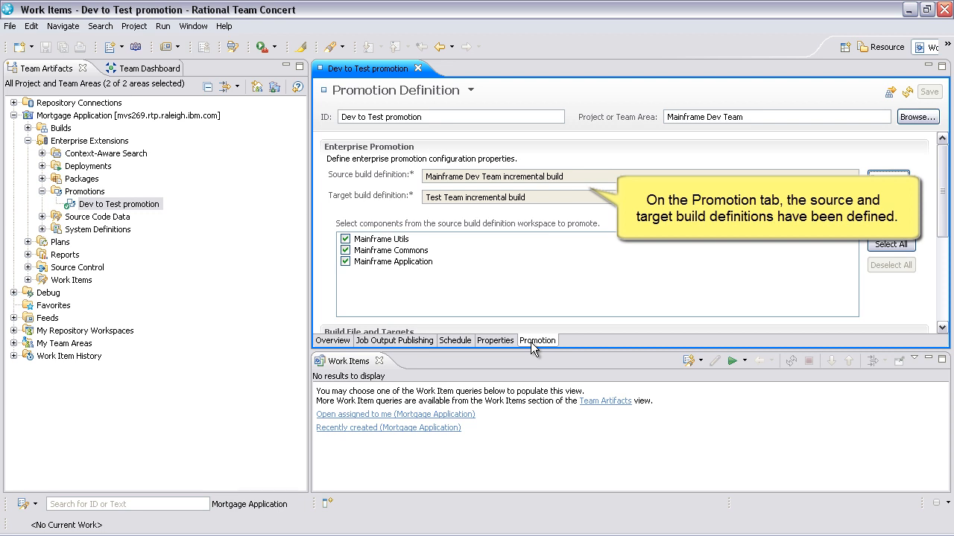
Launch Promote Work Items... from the Dev to Test promotion's context menu.
right_click(119, 204)
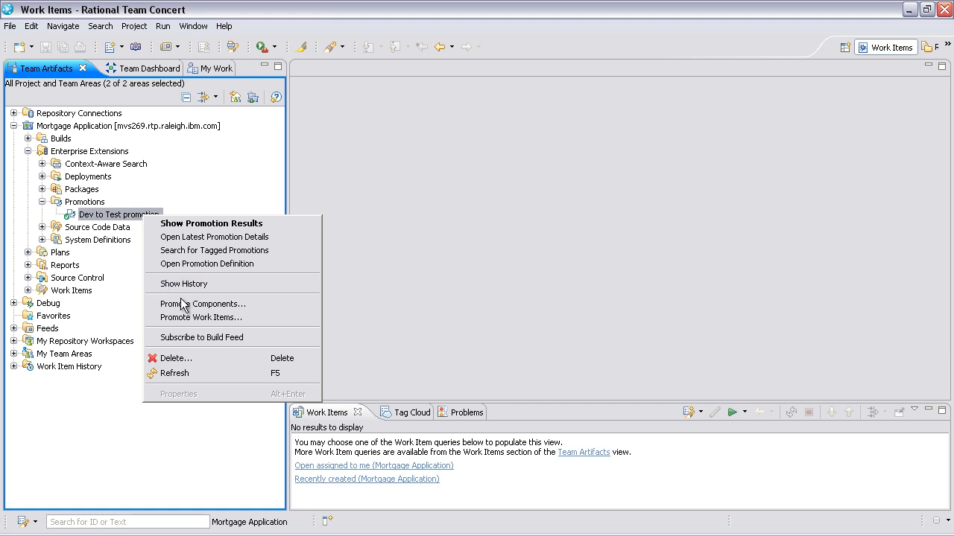
mouse_move(201, 317)
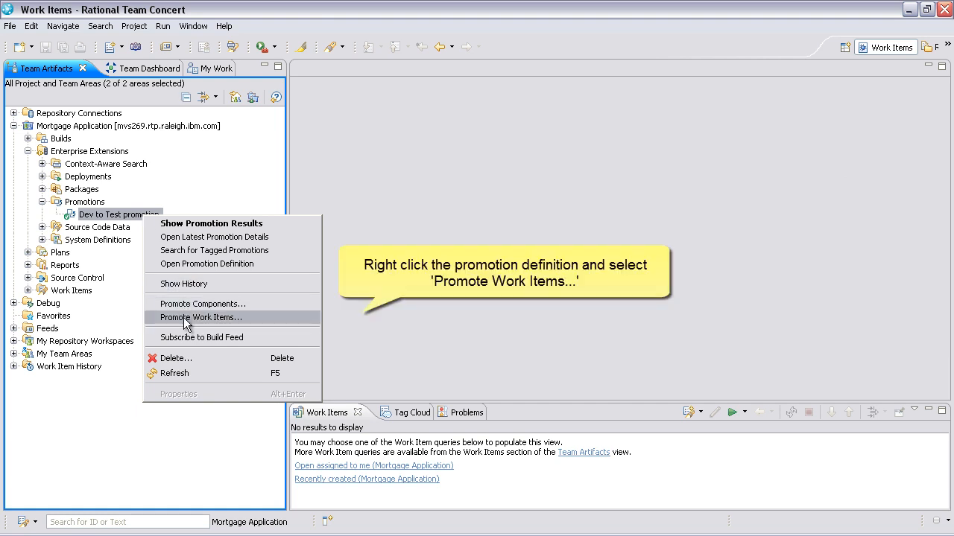
left_click(201, 317)
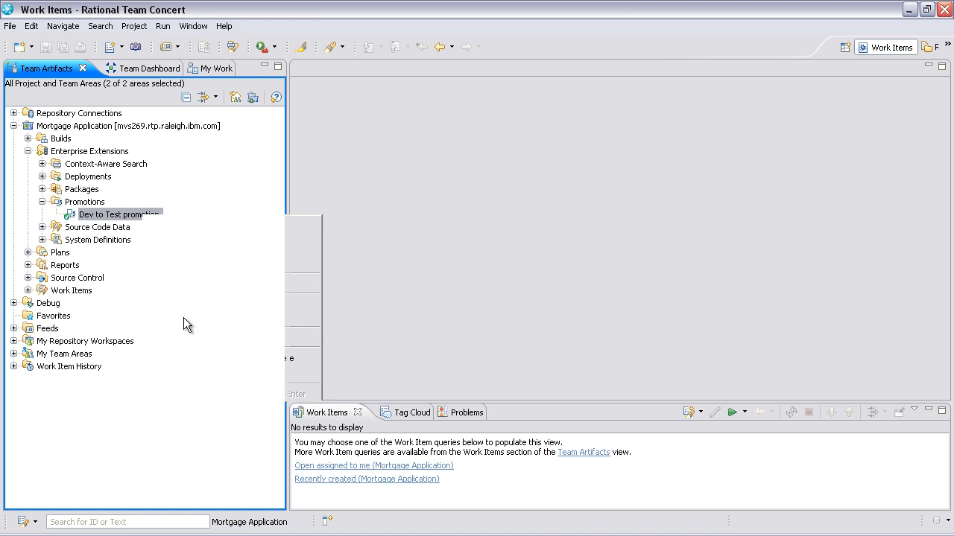
double_click(113, 214)
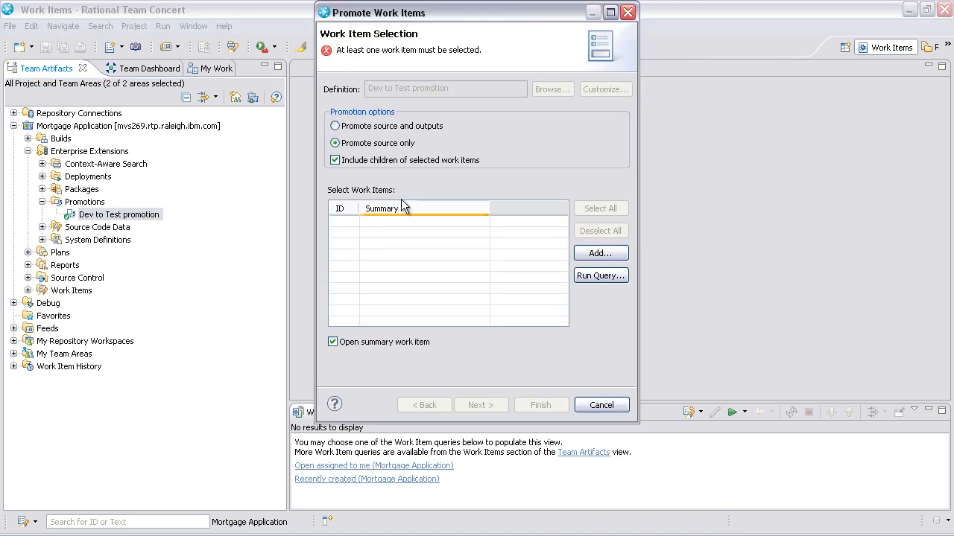
mouse_move(537, 142)
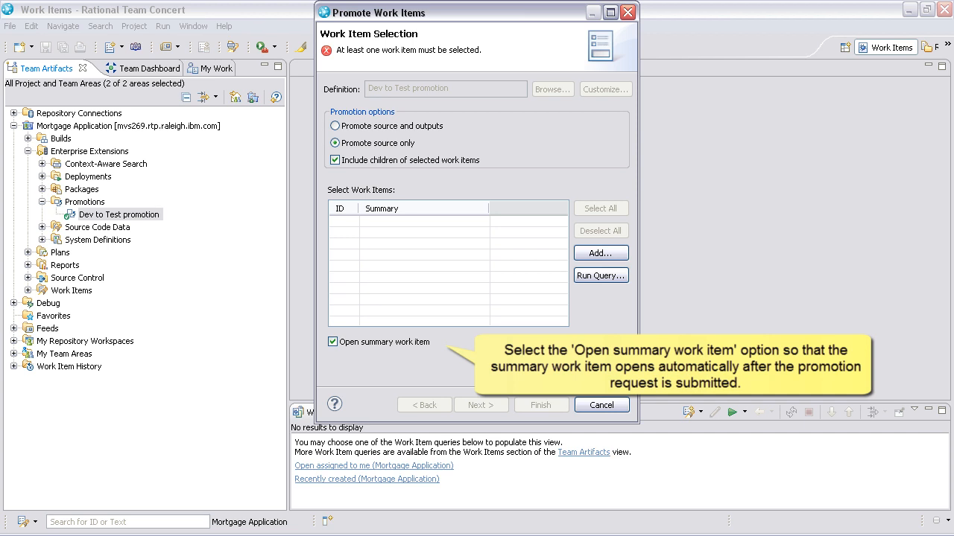
mouse_move(501, 364)
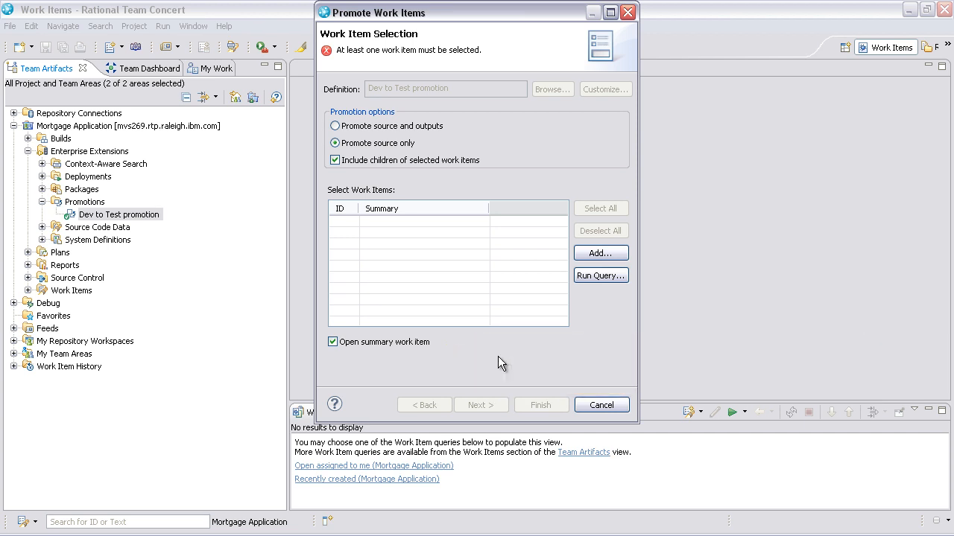
mouse_move(504, 43)
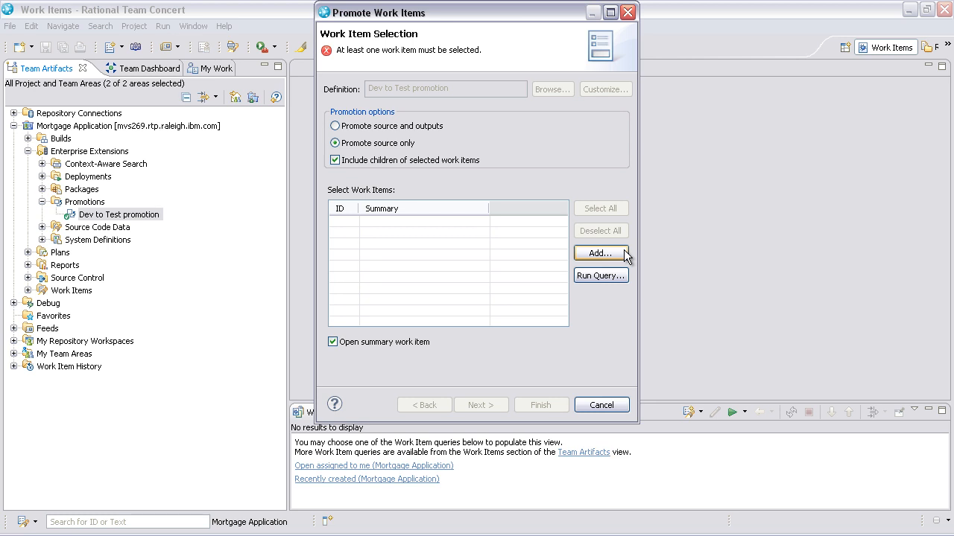
mouse_move(626, 284)
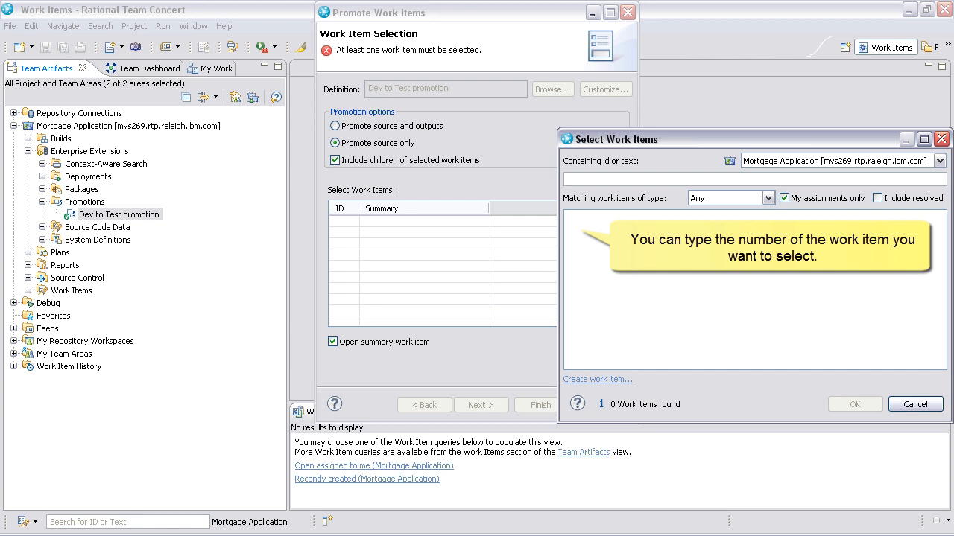
Add work item 339, 'Monthly payment amount calculation answers imprecise result', to the promotion list.
type("339")
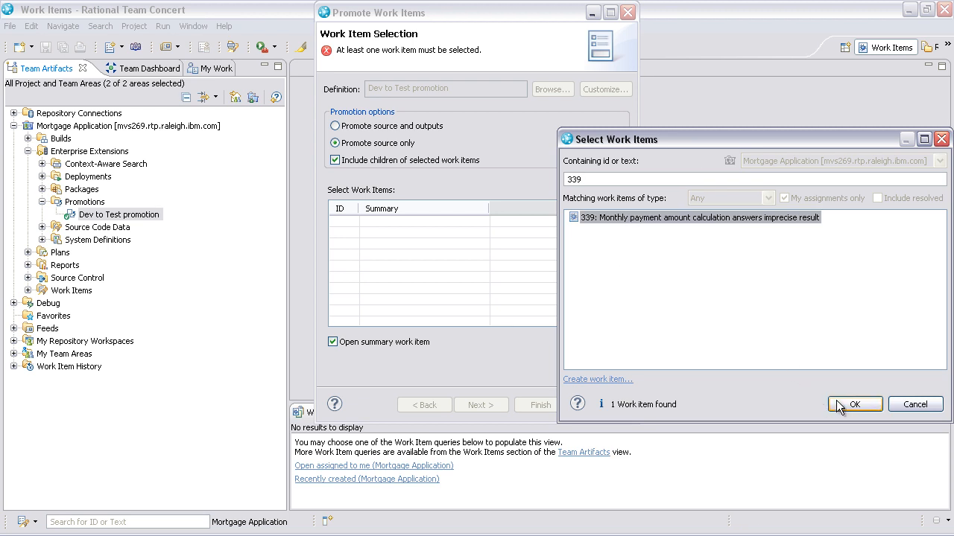
left_click(853, 404)
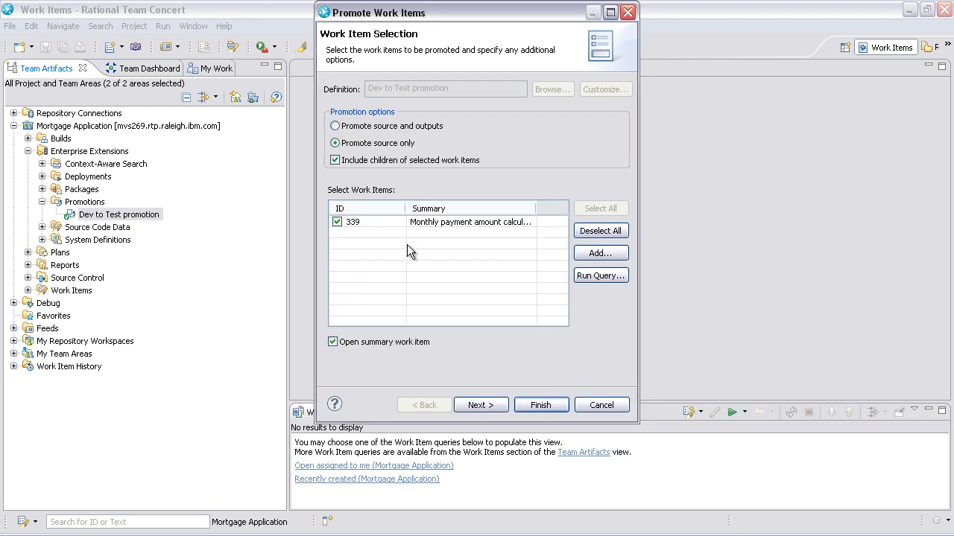
mouse_move(596, 391)
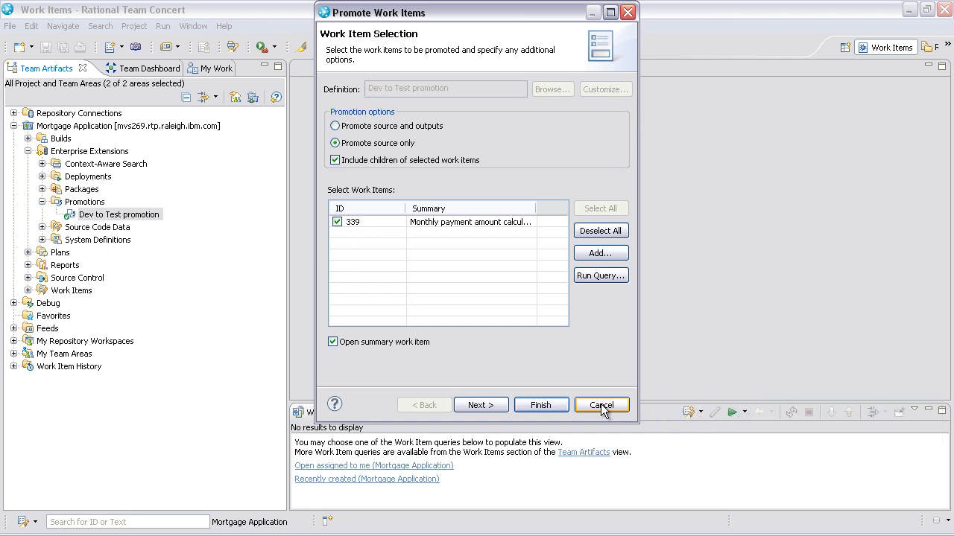
Cancel the promotion wizard, collapse Enterprise Extensions and expand Work Items.
left_click(601, 404)
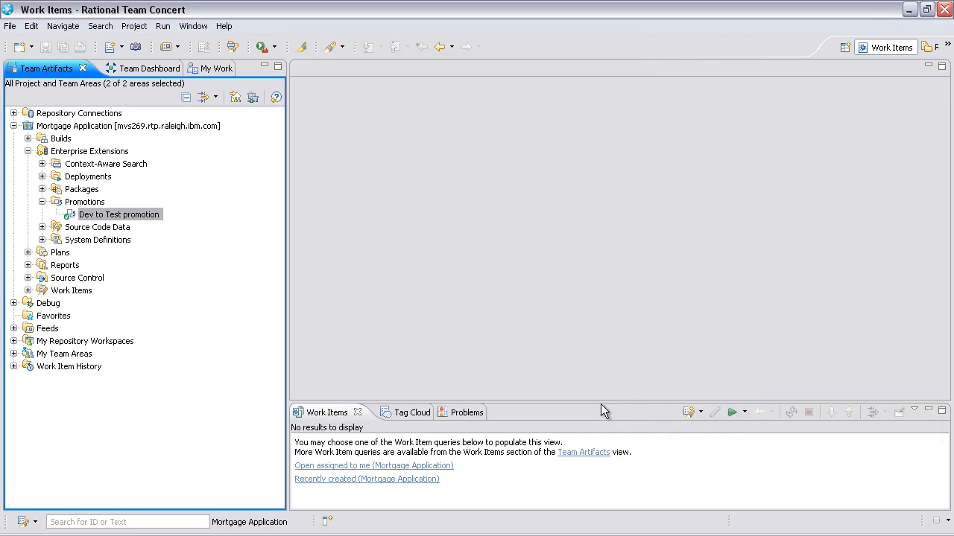
mouse_move(47, 167)
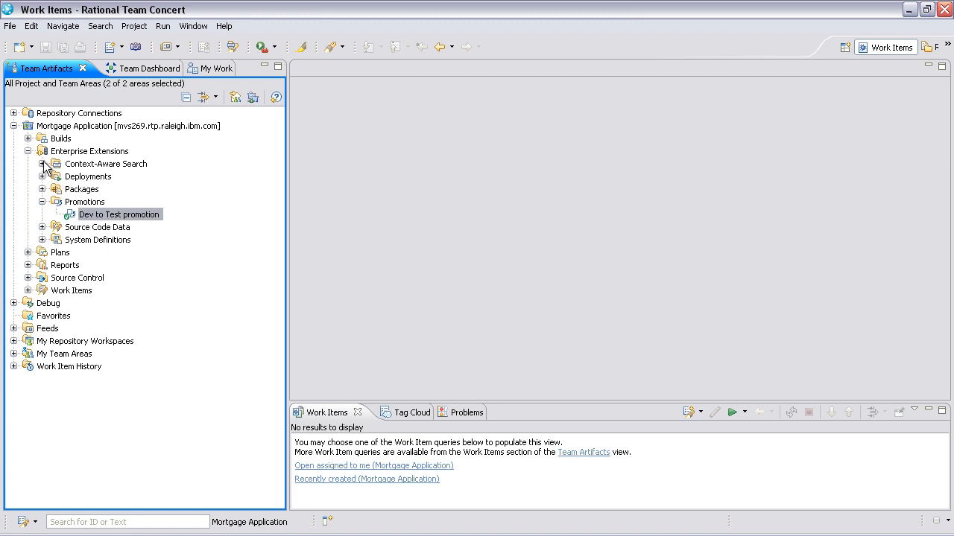
left_click(28, 151)
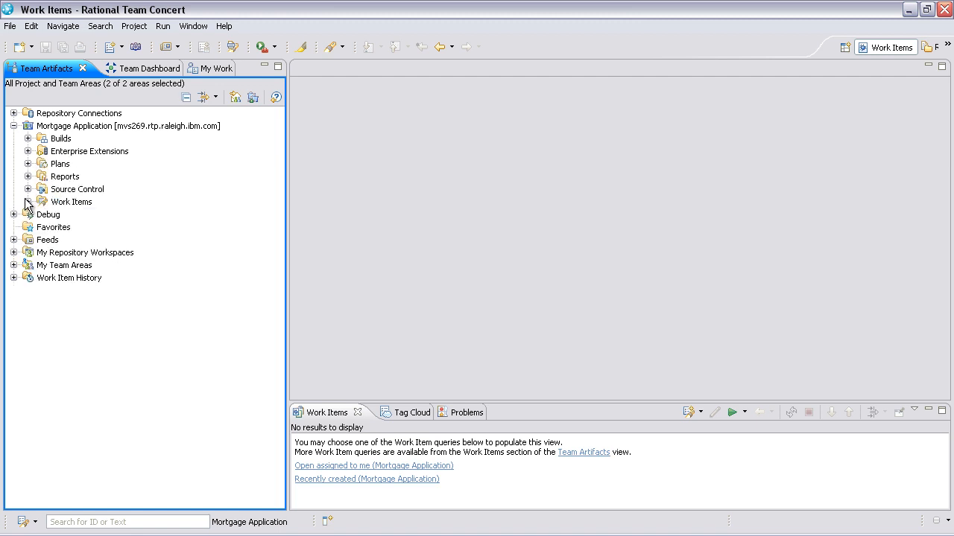
left_click(28, 201)
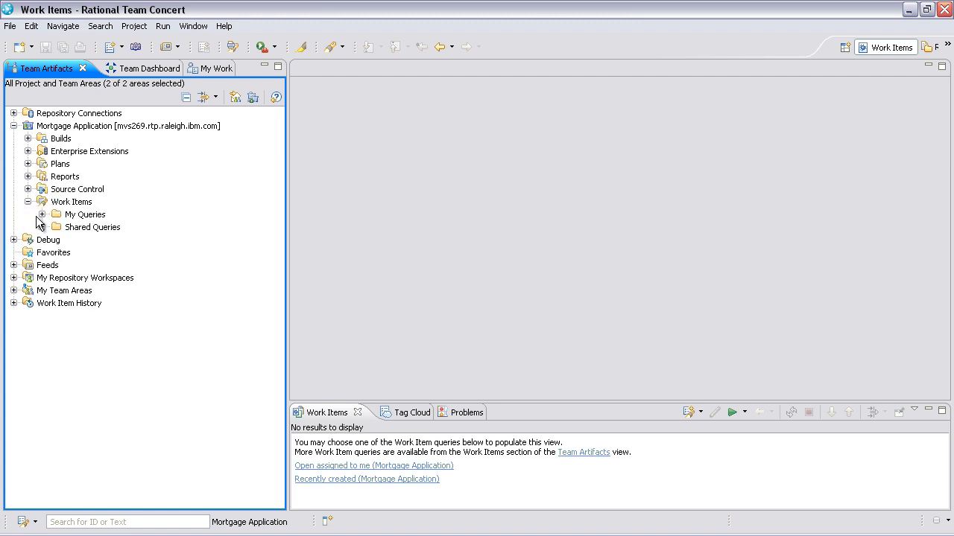
Expand Shared Queries > Mainframe Dev Team and right-click 'Changes list to be promoted on current iteration'.
left_click(56, 227)
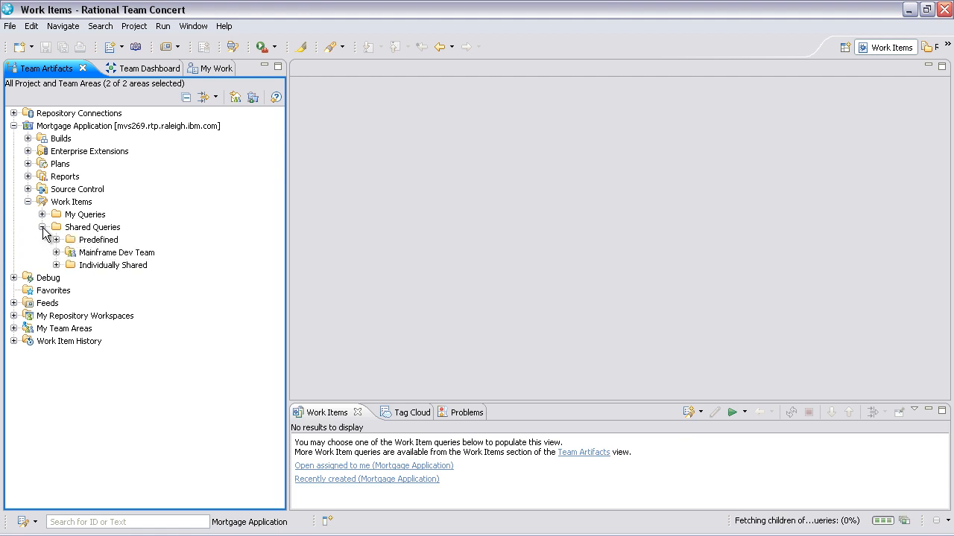
left_click(56, 253)
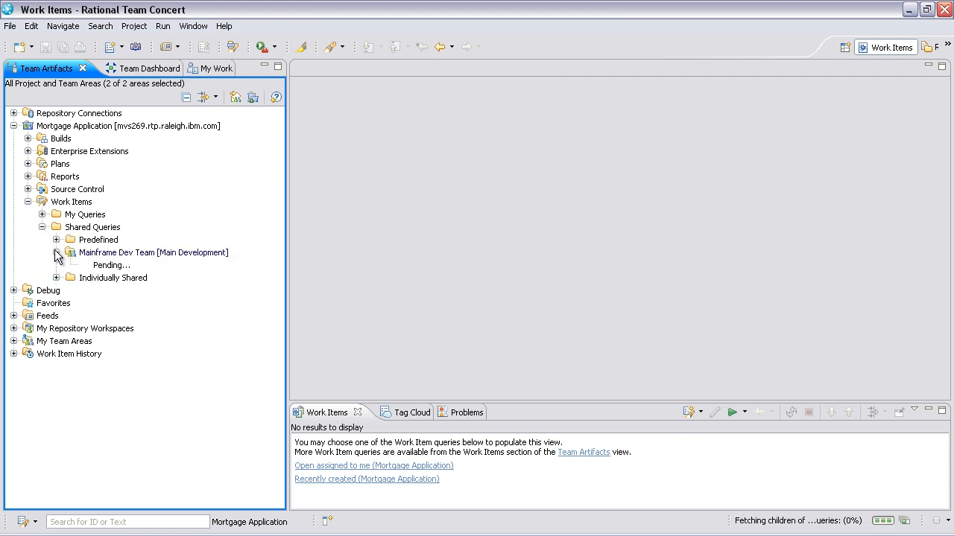
left_click(56, 252)
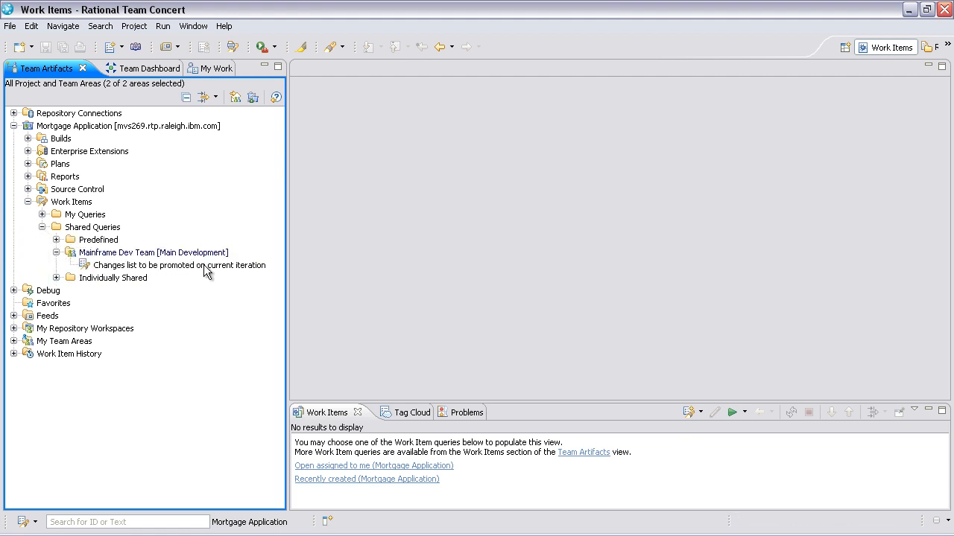
left_click(179, 265)
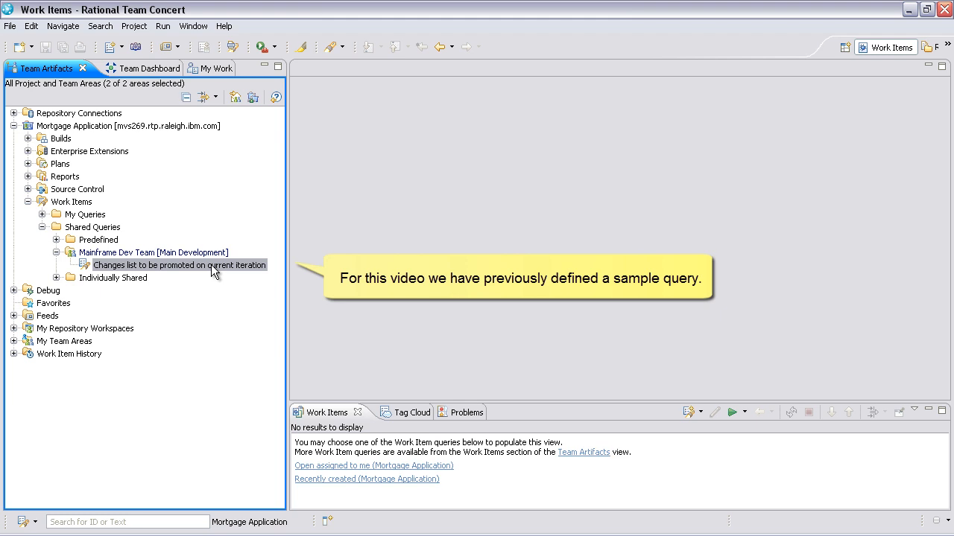
right_click(179, 265)
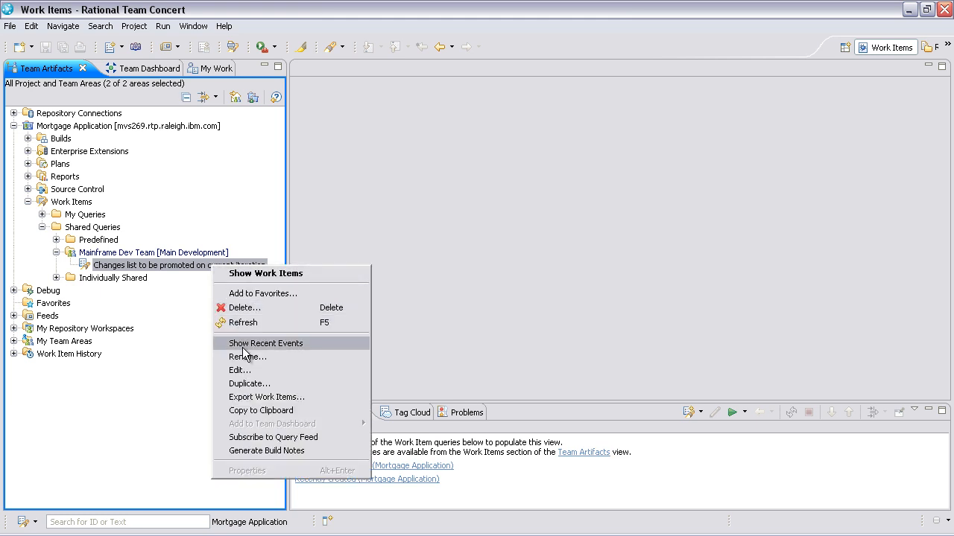
mouse_move(240, 370)
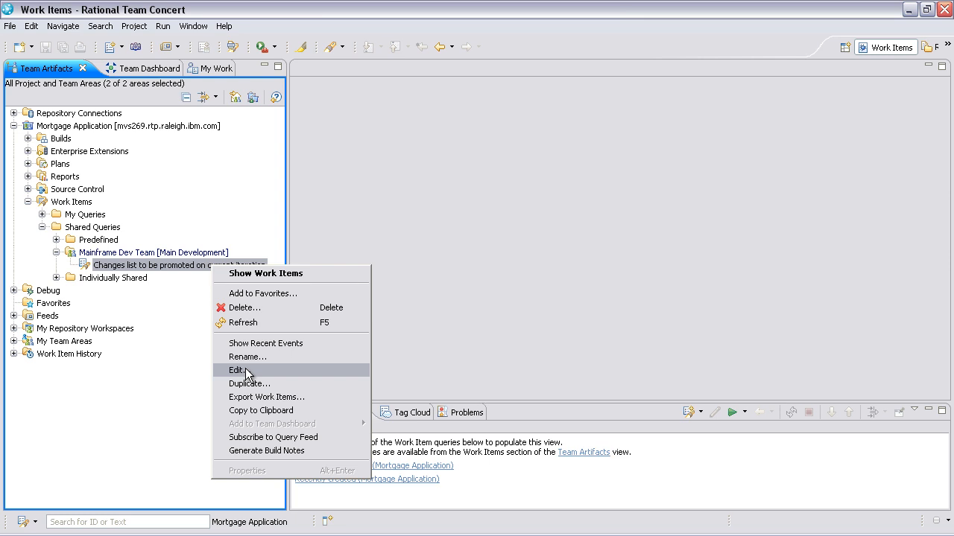
Run the 'Changes list to be promoted on current iteration' query, review its 7 results, then close them.
left_click(238, 371)
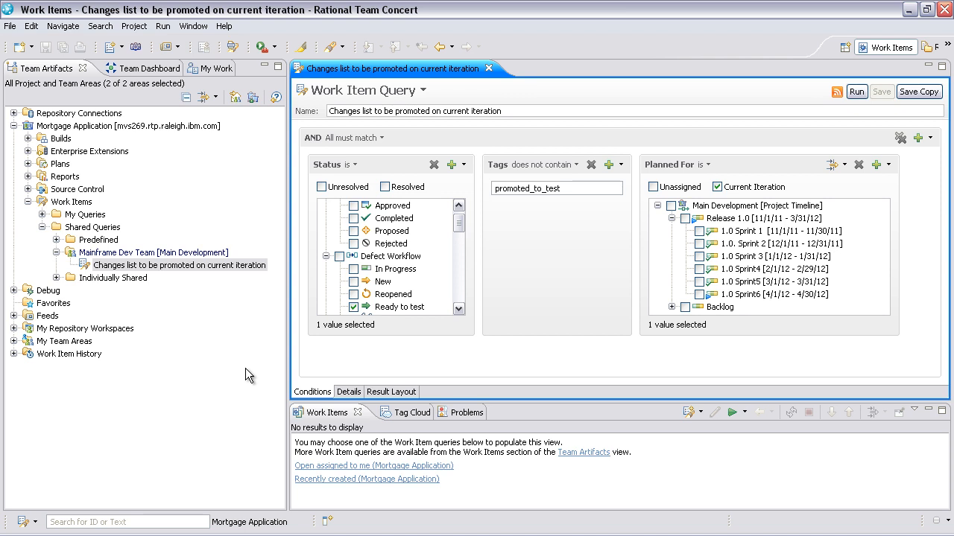
mouse_move(431, 340)
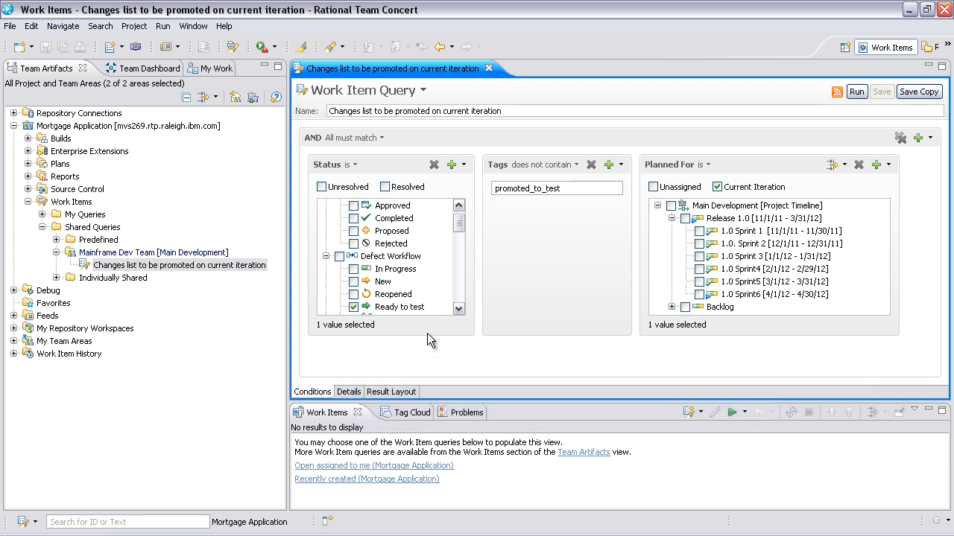
mouse_move(486, 262)
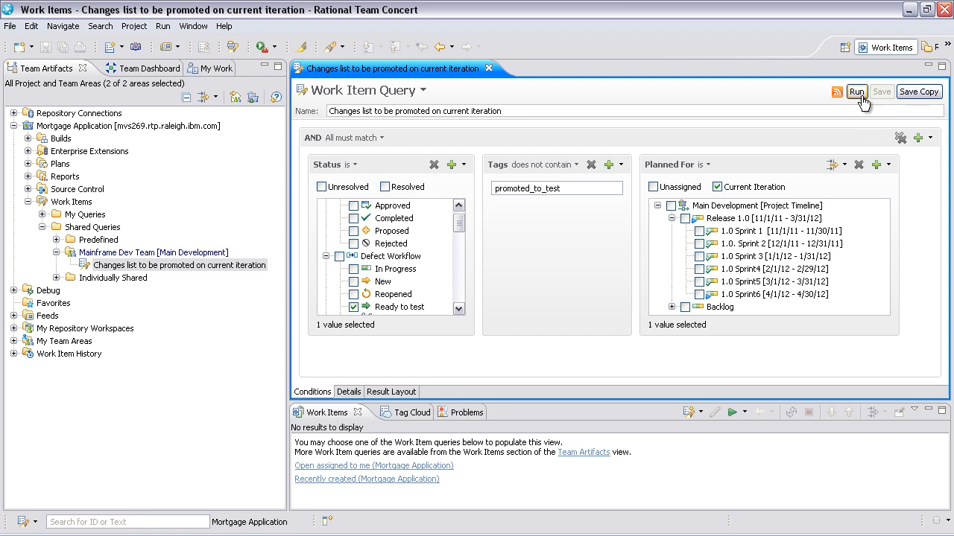
left_click(856, 91)
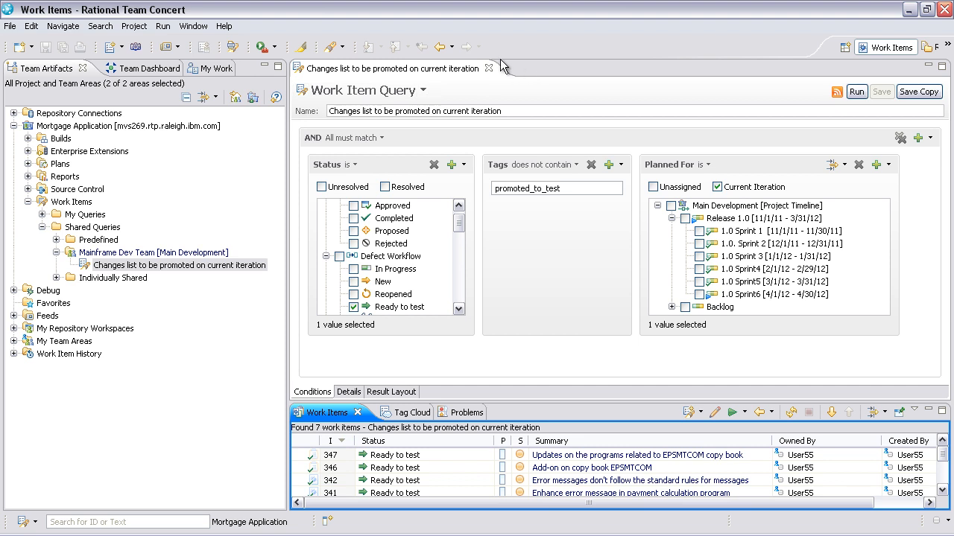
left_click(489, 67)
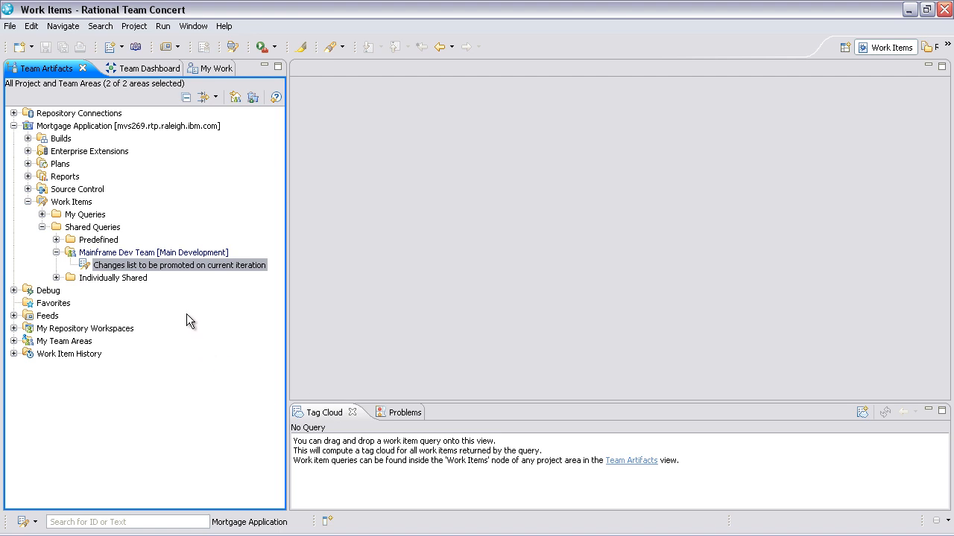
Reopen the Promote Work Items wizard from Enterprise Extensions > Promotions > Dev to Test promotion.
left_click(27, 202)
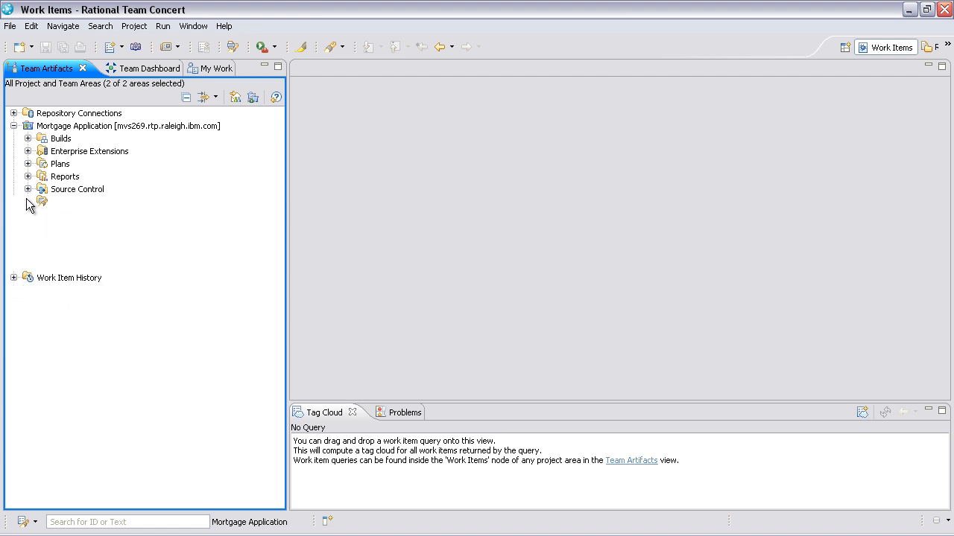
left_click(27, 151)
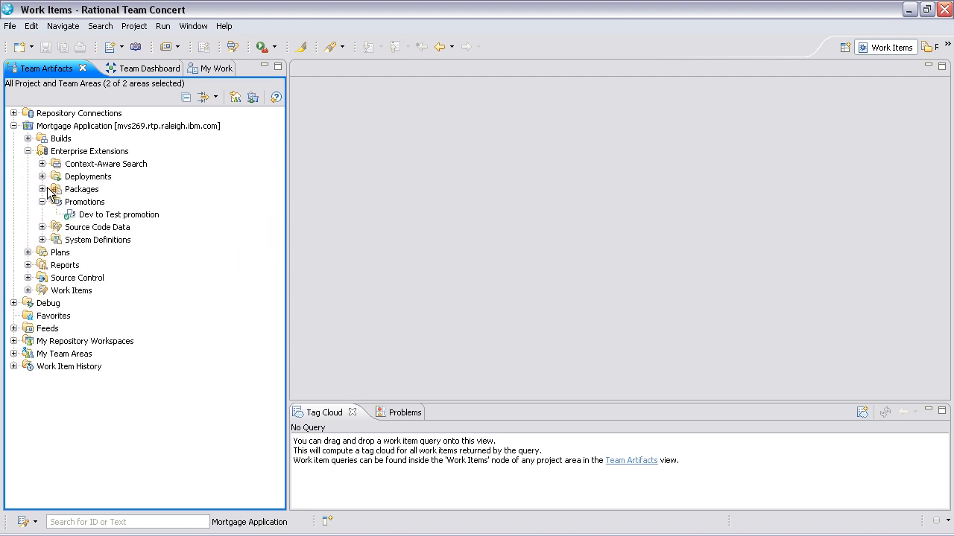
right_click(117, 215)
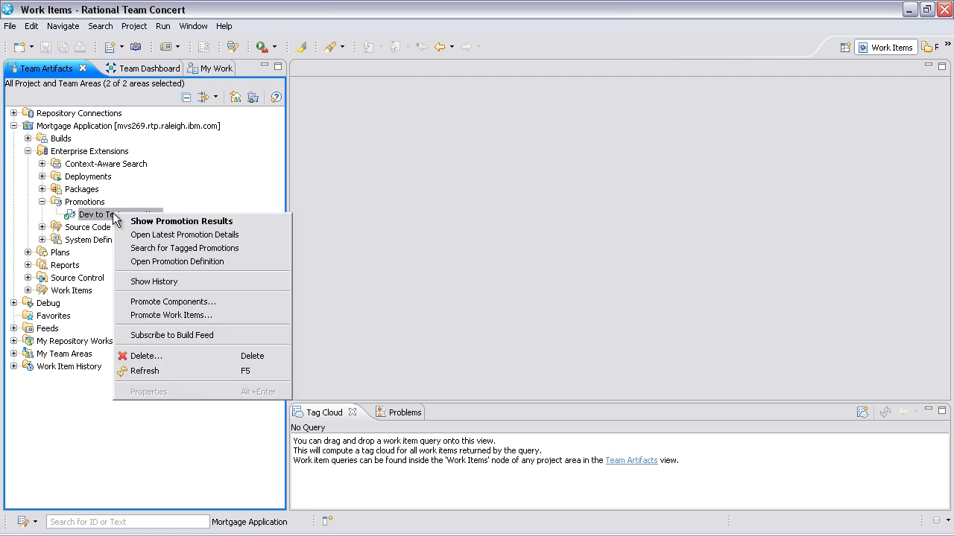
left_click(209, 320)
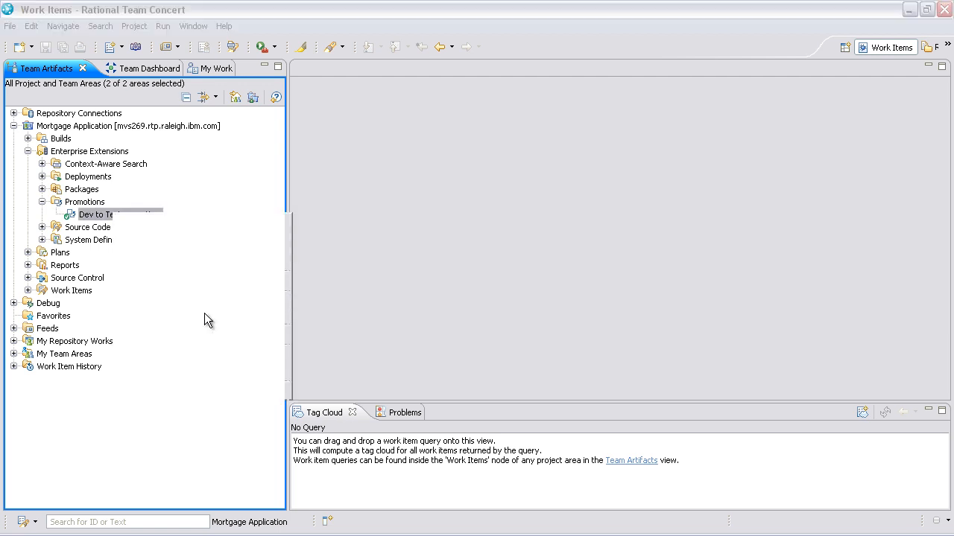
double_click(97, 214)
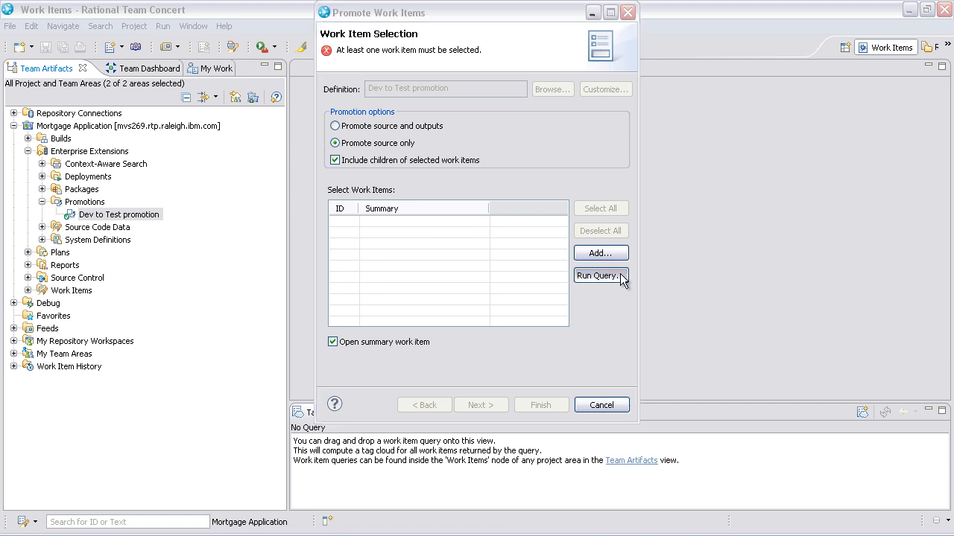
Fill the wizard with work items 337–347 using the Mainframe Dev Team changes-to-promote query.
left_click(600, 276)
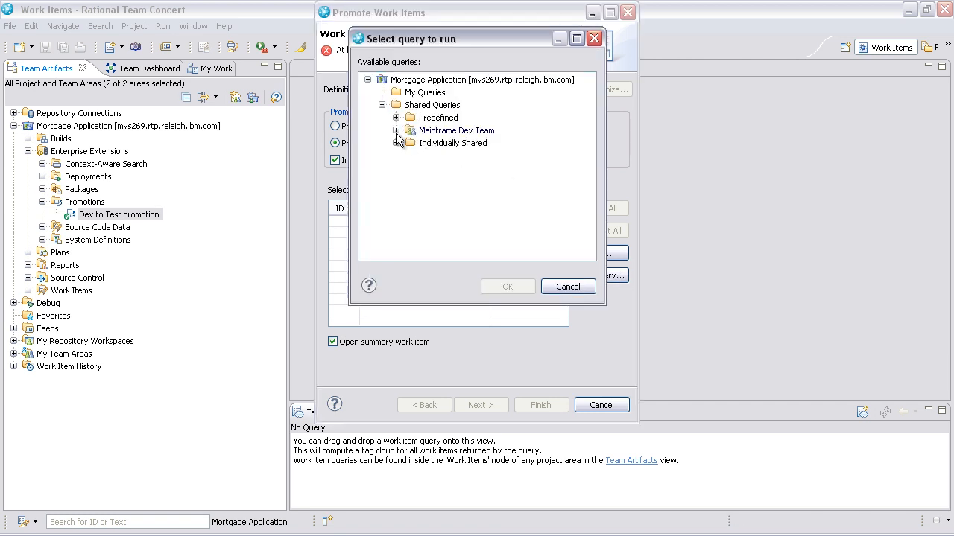
left_click(397, 130)
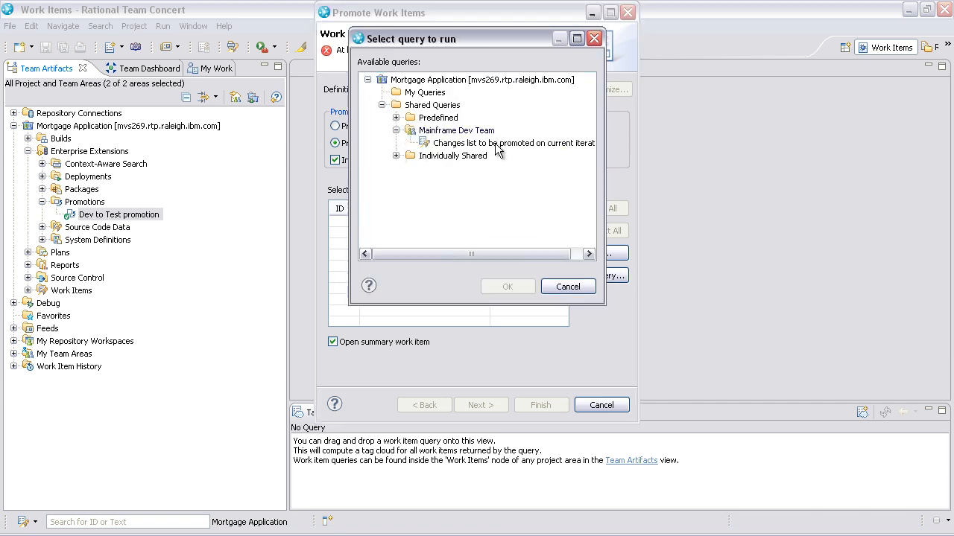
left_click(513, 143)
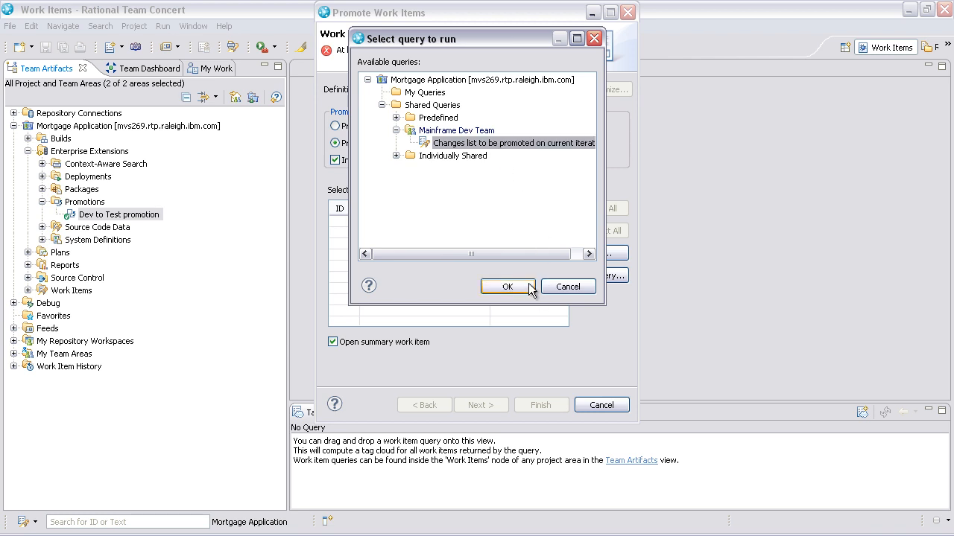
left_click(507, 287)
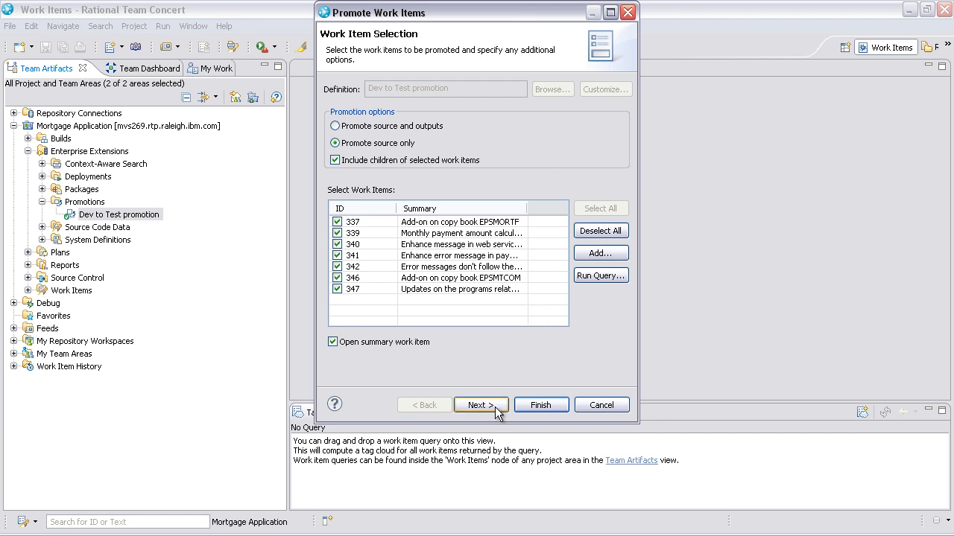
Expand all change sets in Work Item Summary, then switch to Change Explorer showing 8 change sets.
left_click(481, 405)
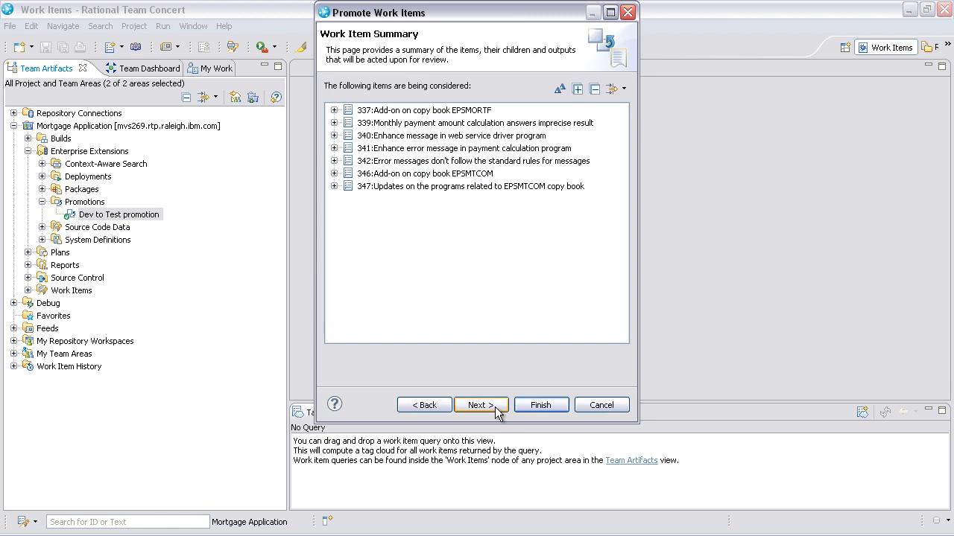
mouse_move(588, 139)
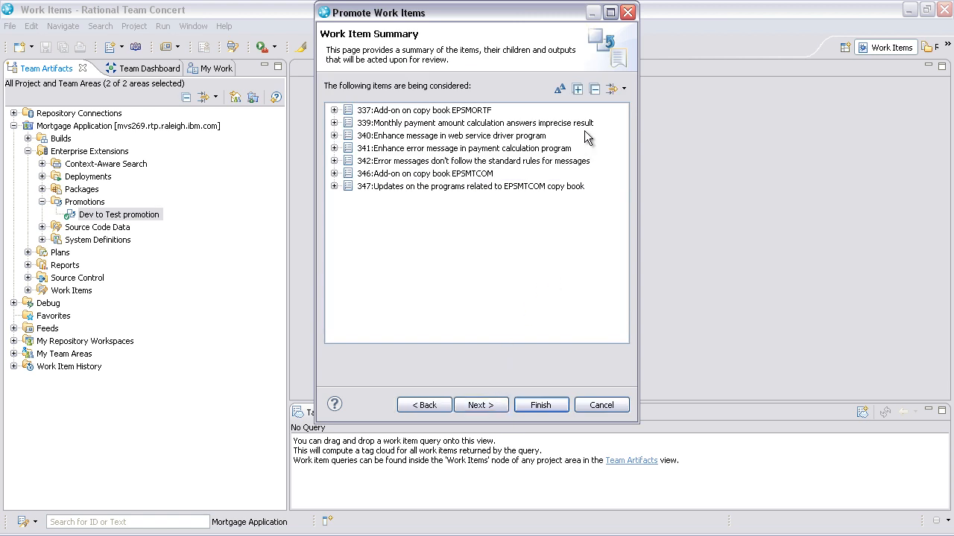
left_click(577, 89)
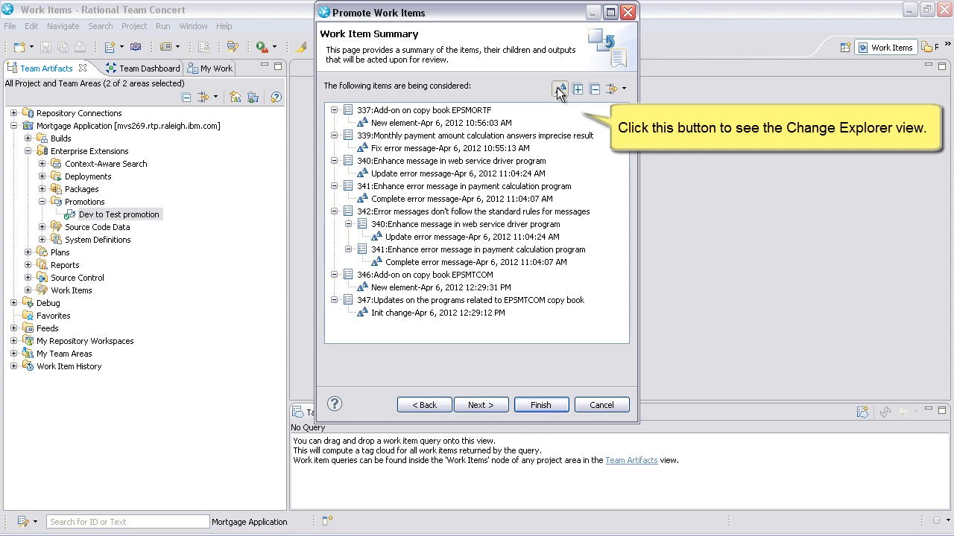
left_click(559, 88)
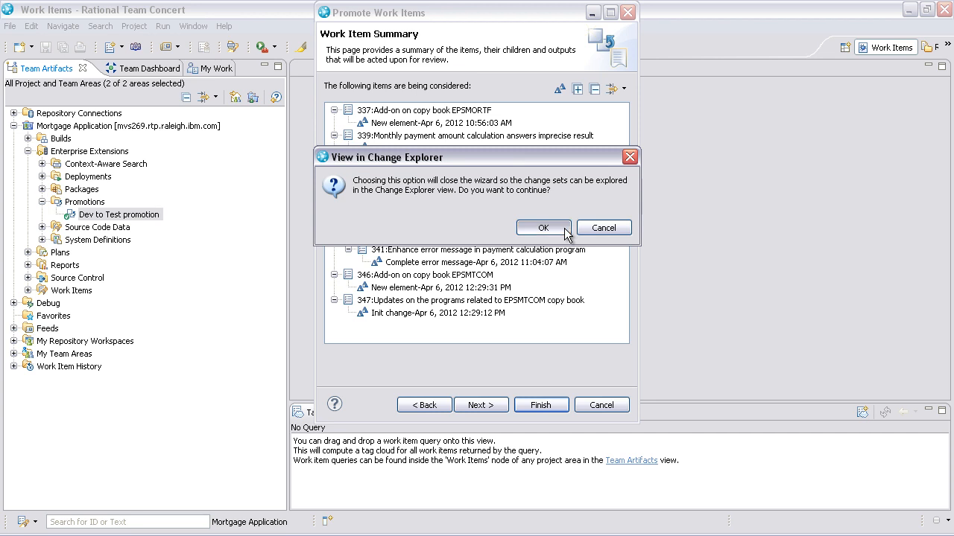
left_click(543, 227)
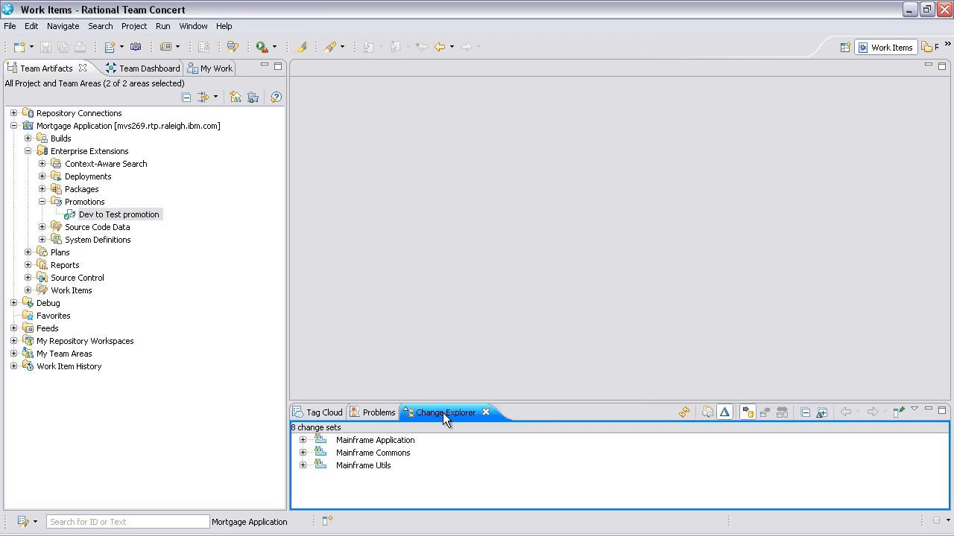
Maximize Change Explorer and compare EPSMORTF.cpy from change set 337's COPYBOOK folder.
double_click(443, 412)
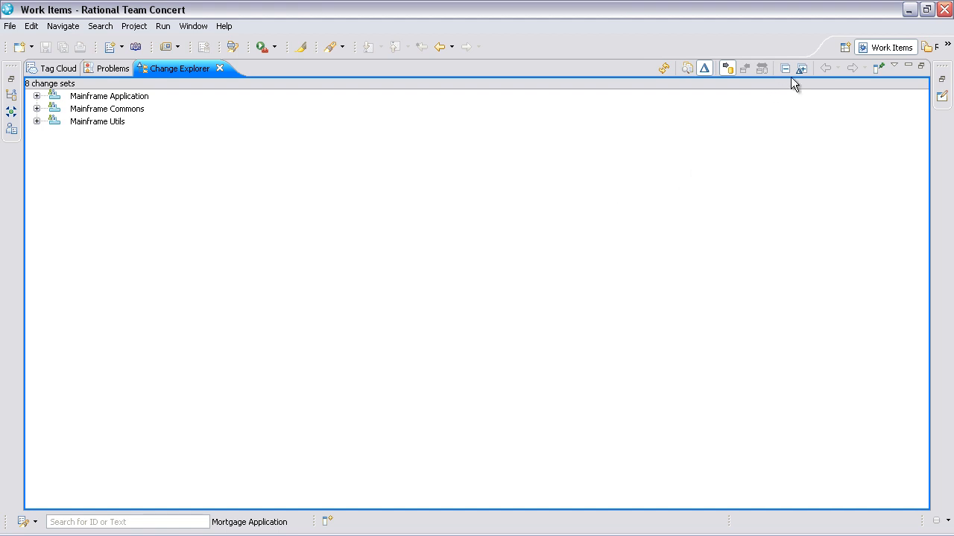
left_click(802, 68)
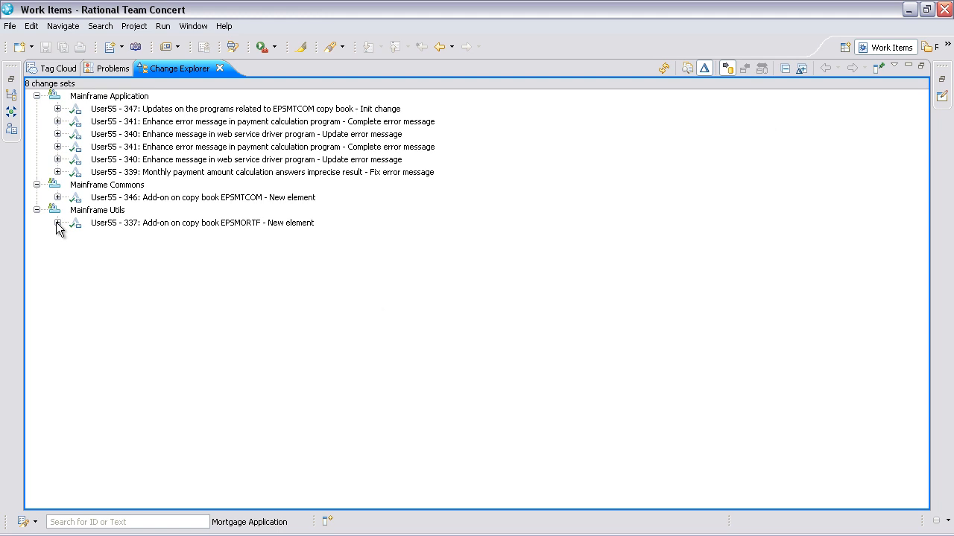
left_click(58, 223)
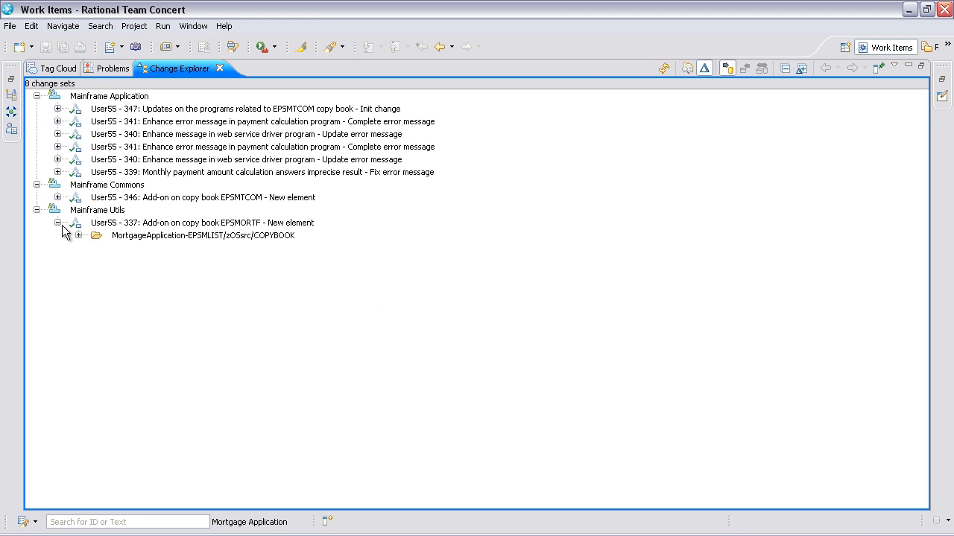
left_click(78, 235)
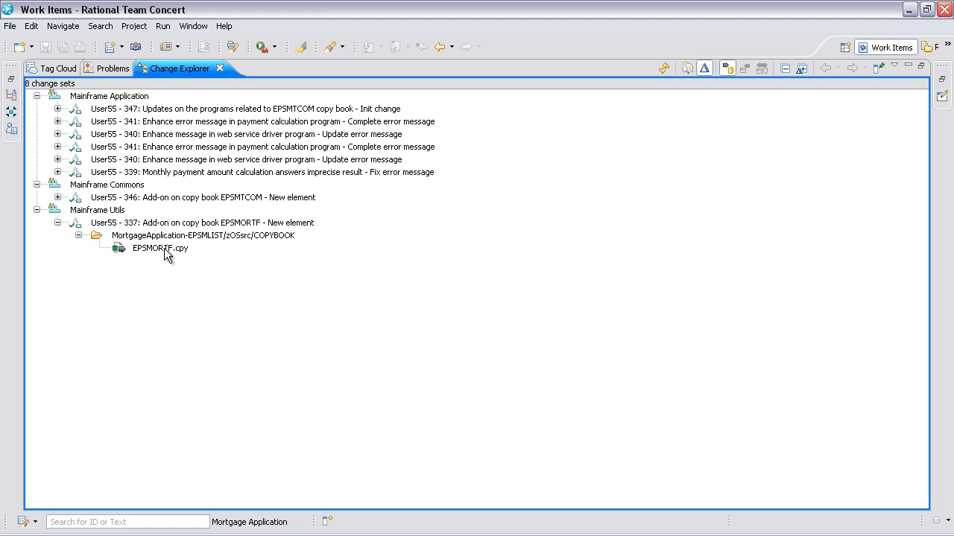
double_click(159, 249)
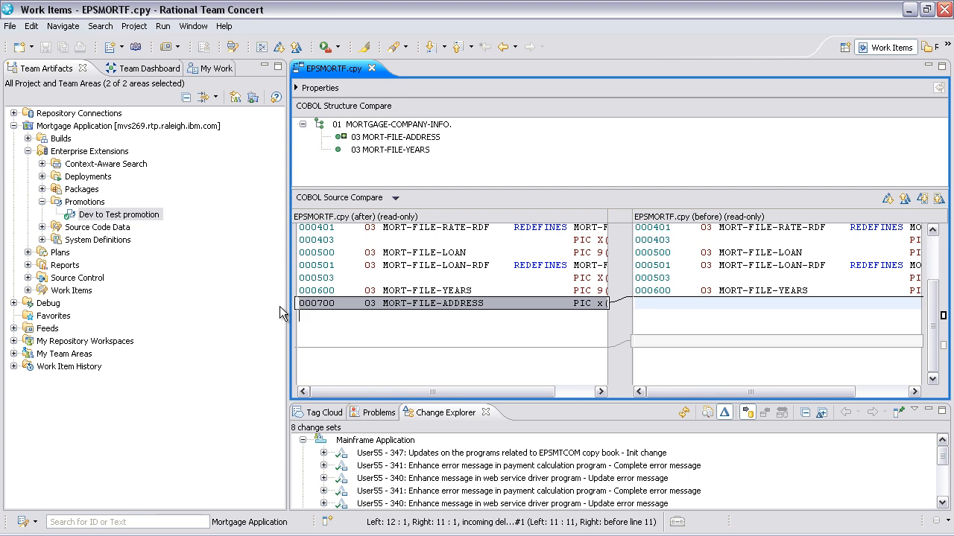
mouse_move(444, 431)
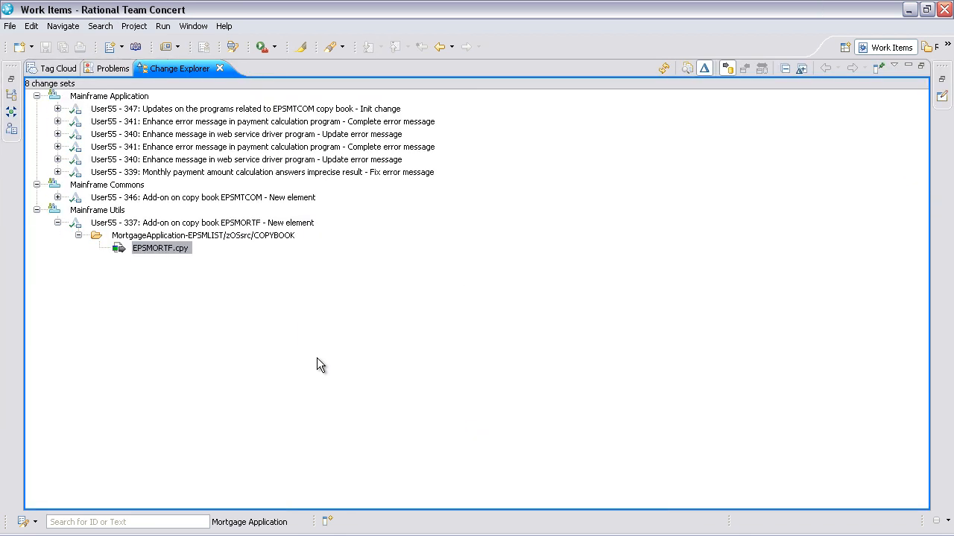
Open Task 337 'Add-on on copy book EPSMORTF' through its change set's Related Artifacts.
left_click(201, 222)
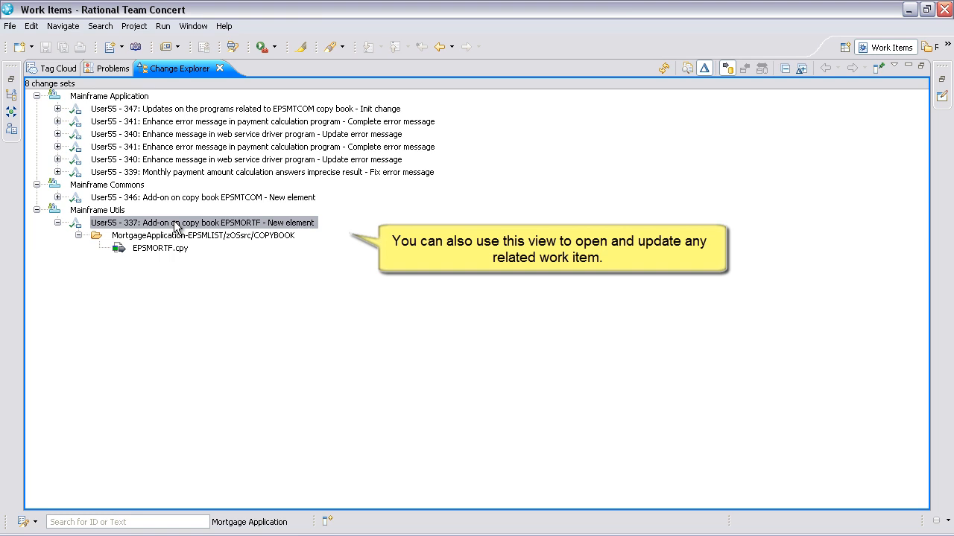
right_click(175, 222)
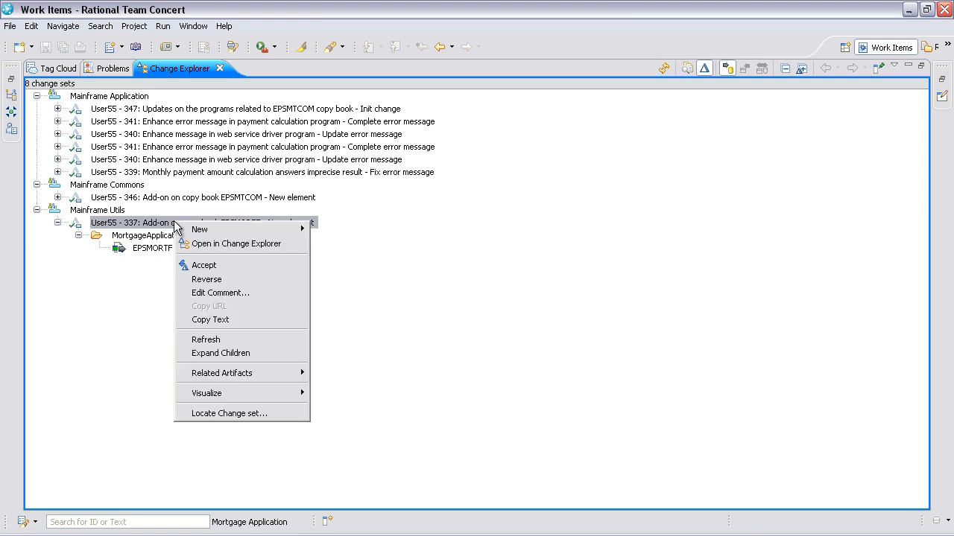
mouse_move(221, 373)
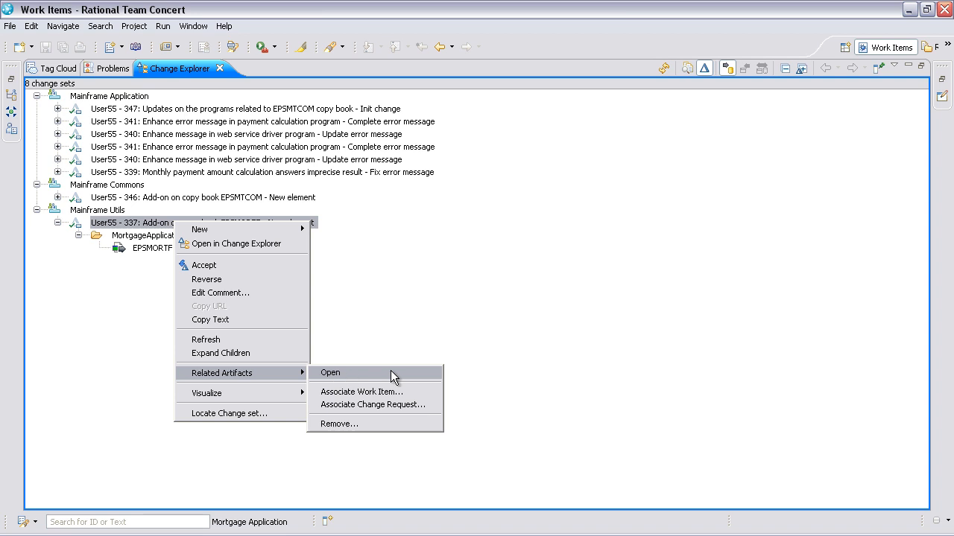
left_click(330, 372)
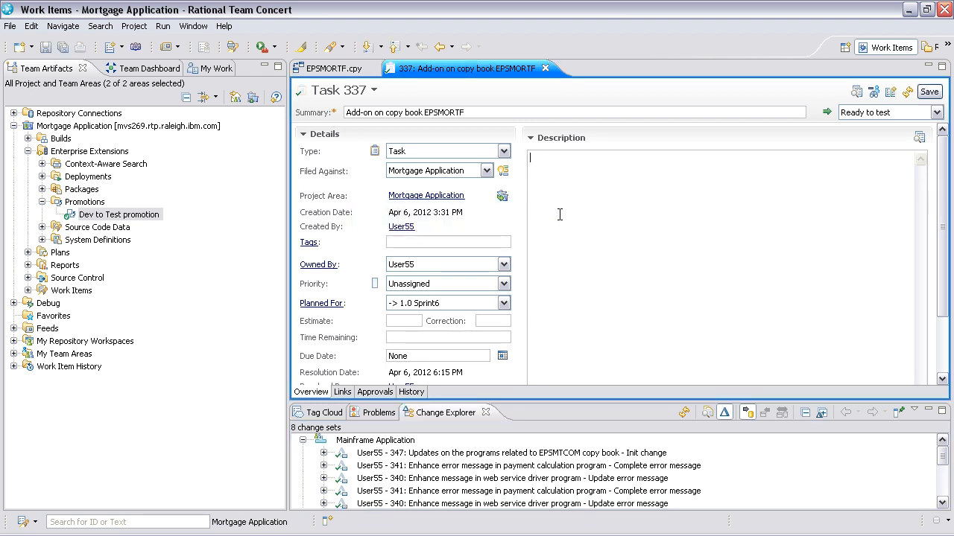
Note 'postponed', reopen Task 337 to In Progress, save it, and close the editors.
type("postp")
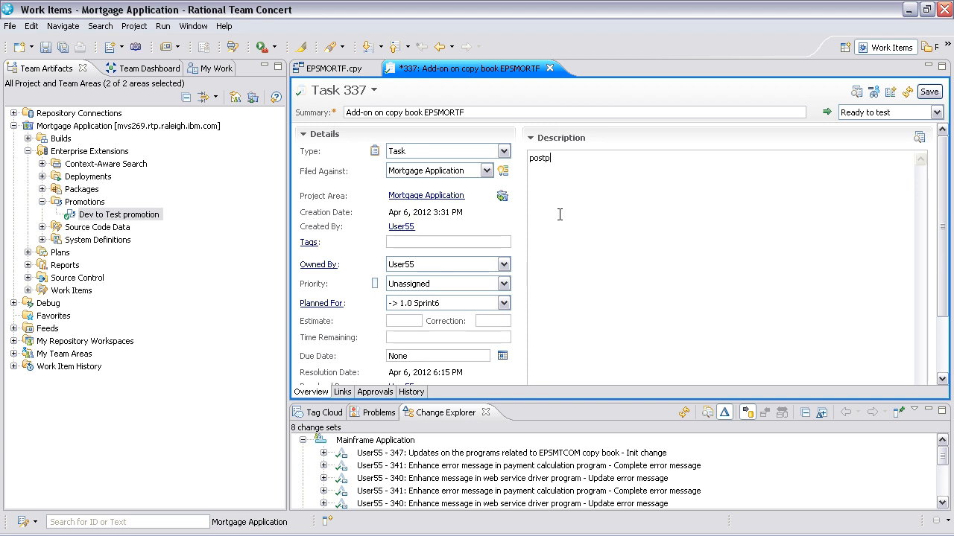
type("oned")
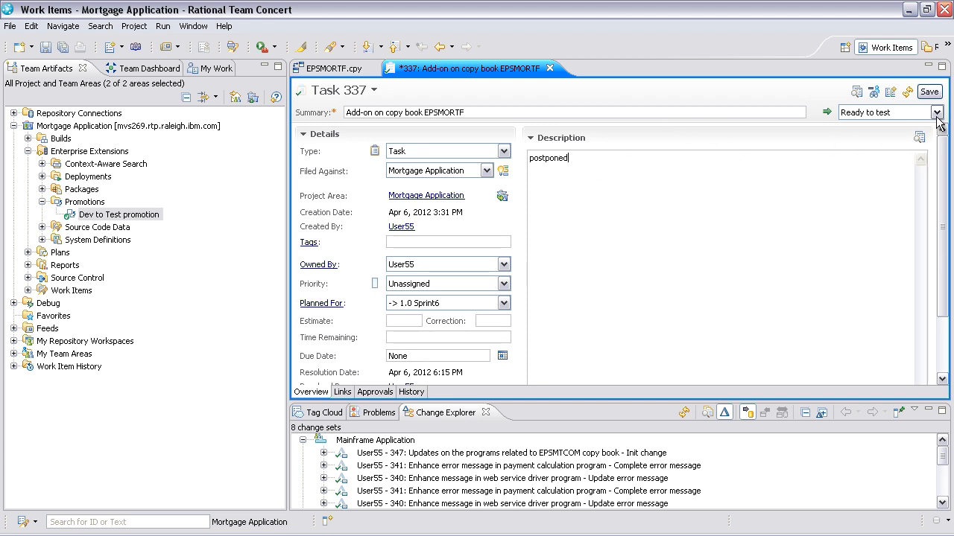
left_click(939, 112)
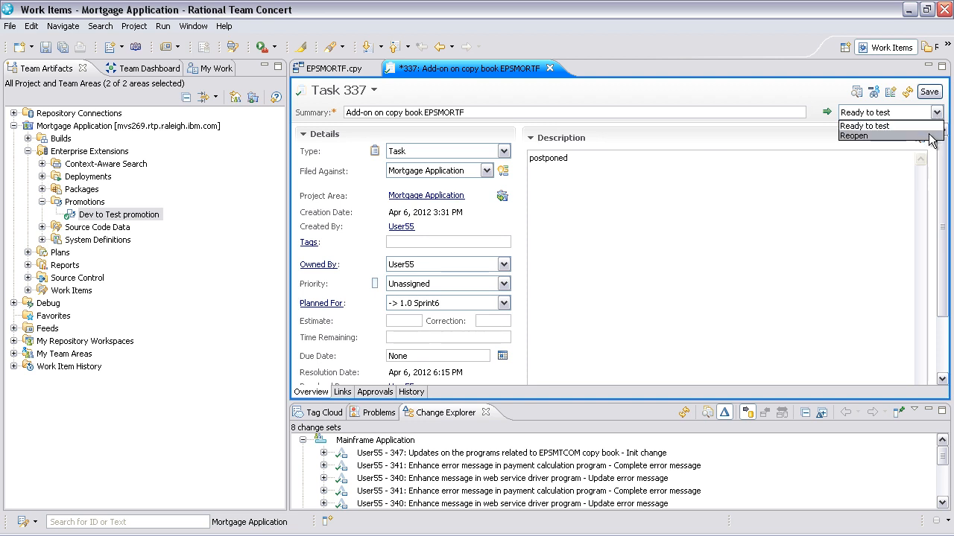
left_click(853, 136)
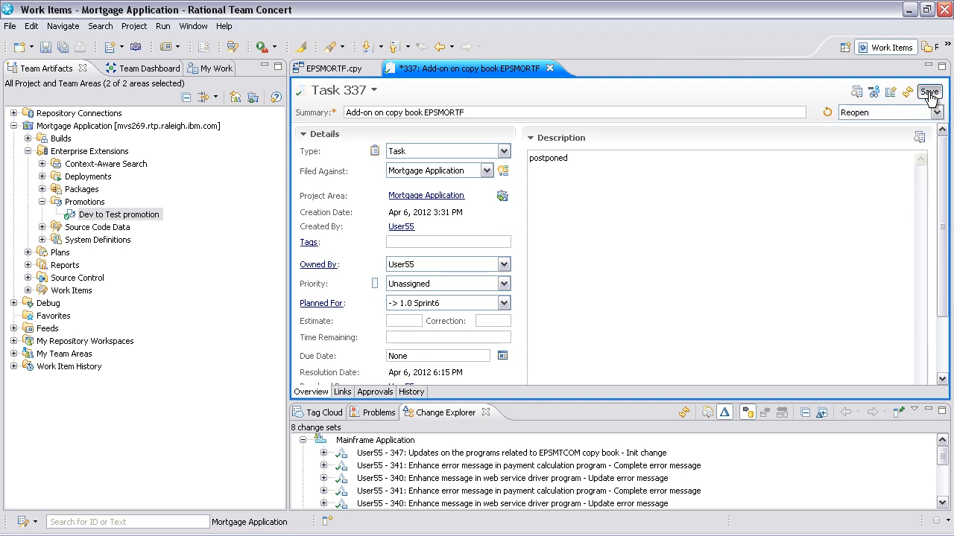
left_click(929, 91)
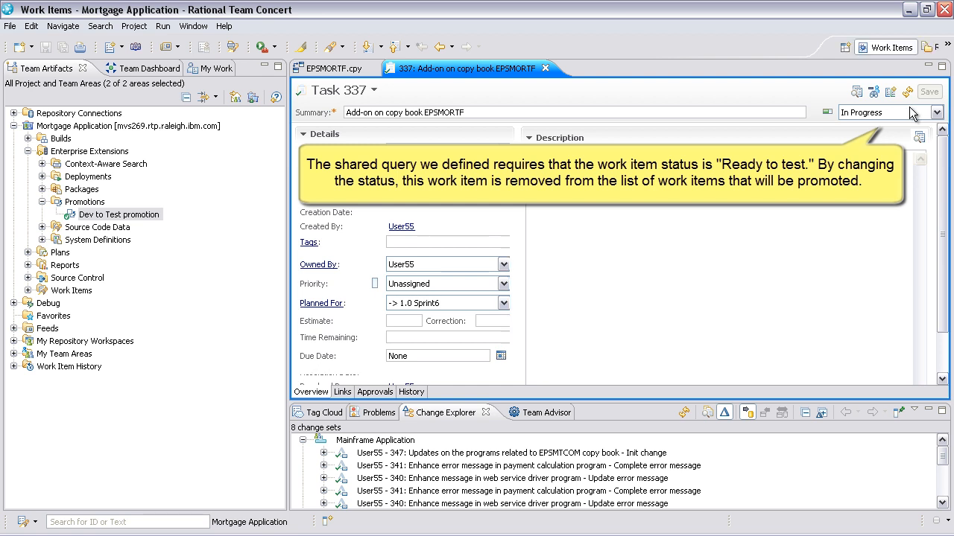
mouse_move(913, 114)
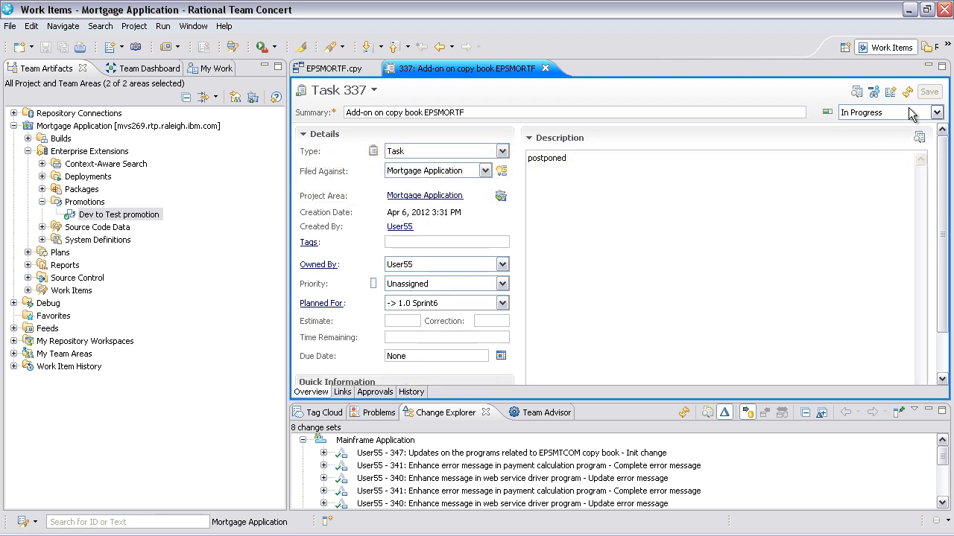
left_click(545, 68)
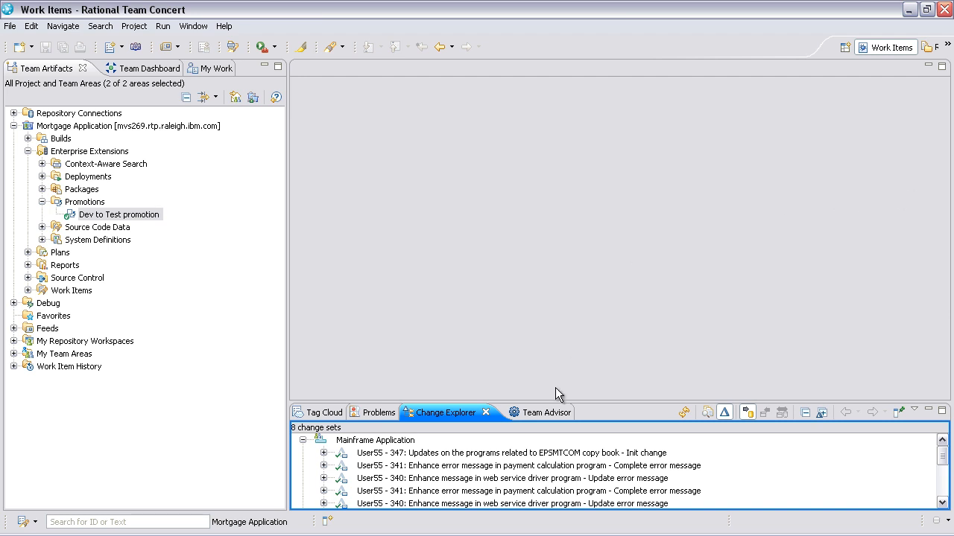
mouse_move(465, 423)
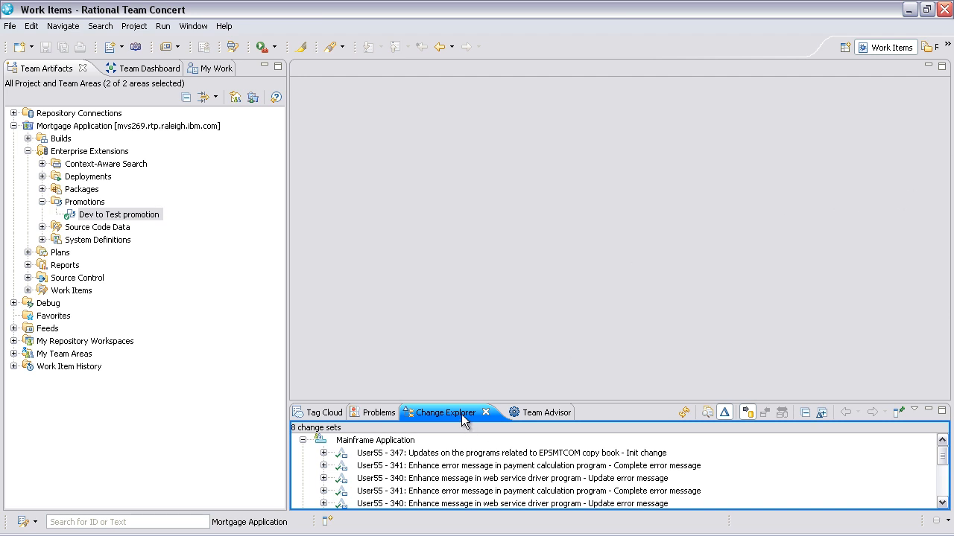
Close Change Explorer and check the shared promotion query under Work Items > Shared Queries.
double_click(446, 412)
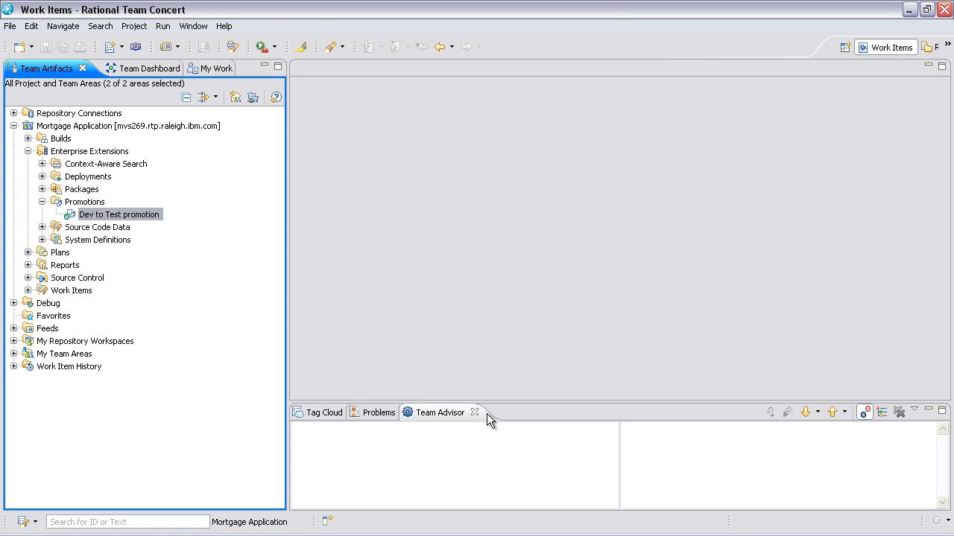
mouse_move(56, 347)
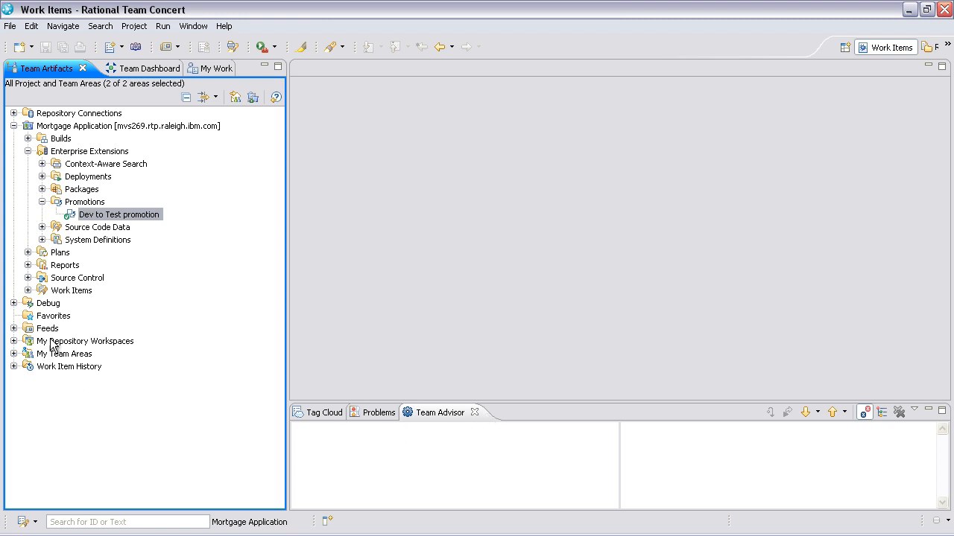
left_click(27, 290)
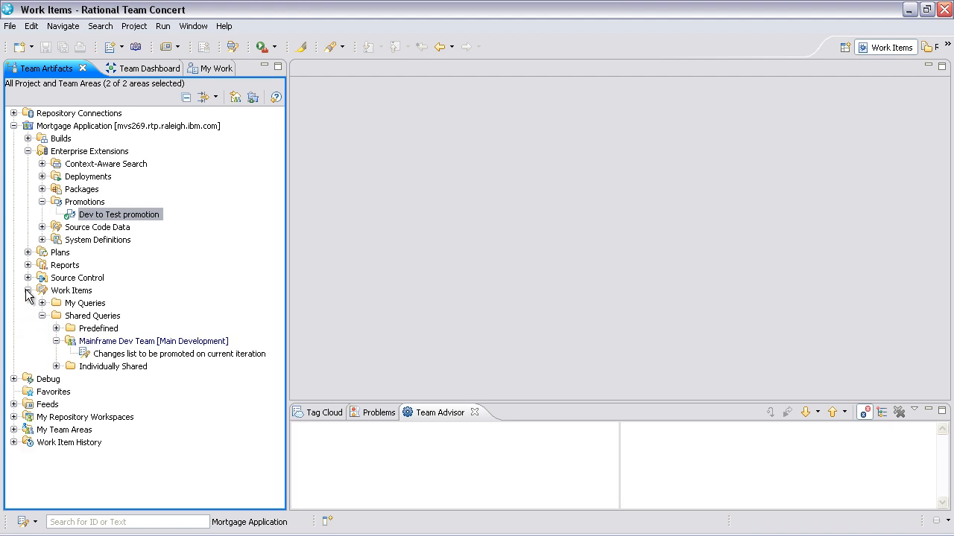
left_click(179, 353)
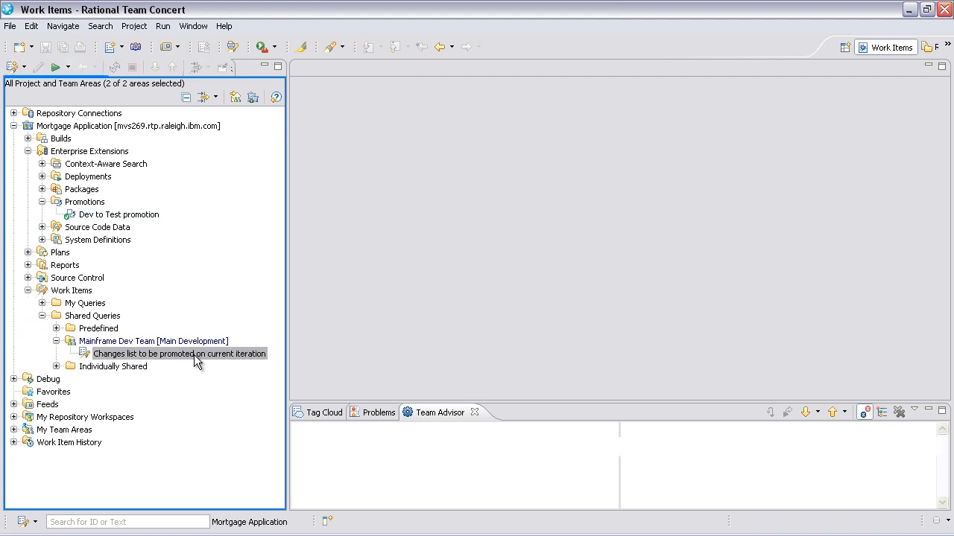
double_click(179, 353)
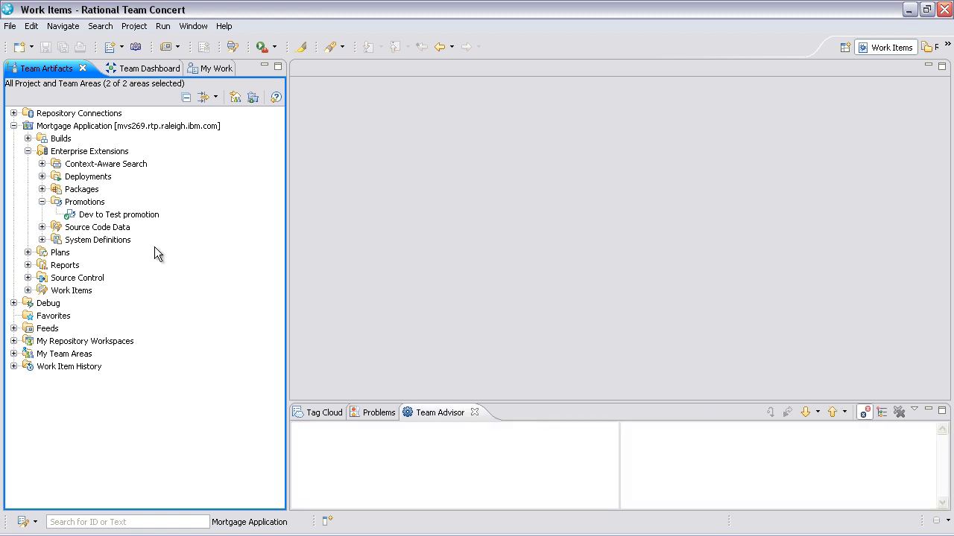
Launch Promote Work Items for 'Dev to Test promotion' and bring up the query selector.
right_click(118, 214)
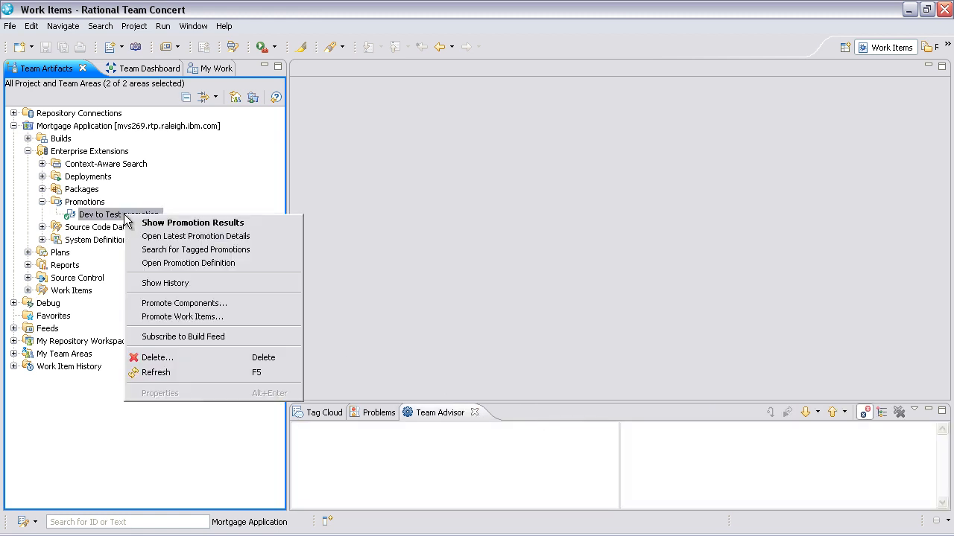
left_click(182, 317)
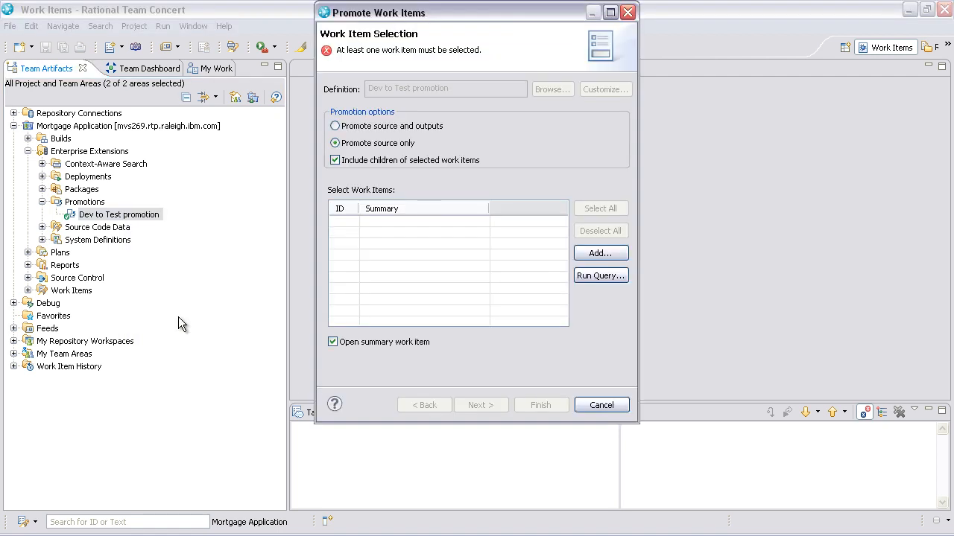
mouse_move(183, 318)
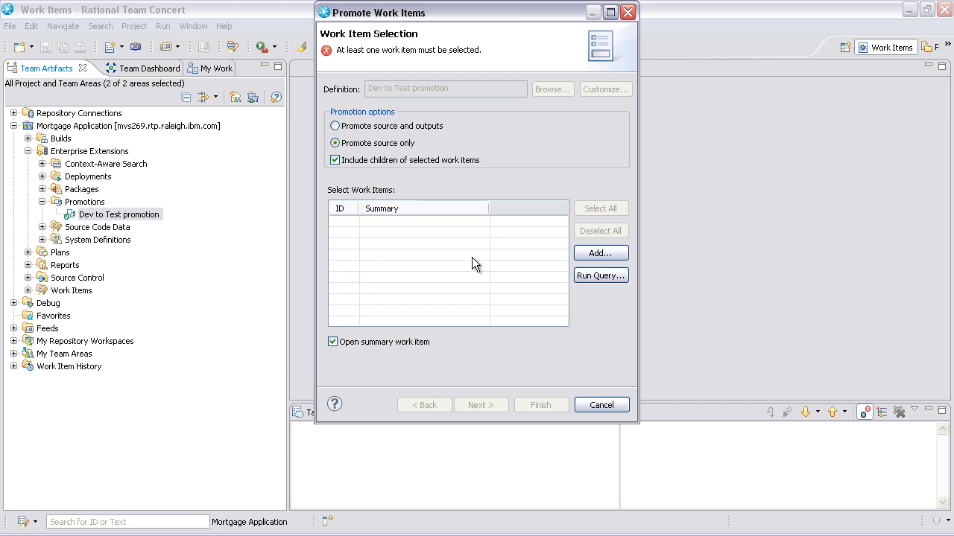
left_click(600, 275)
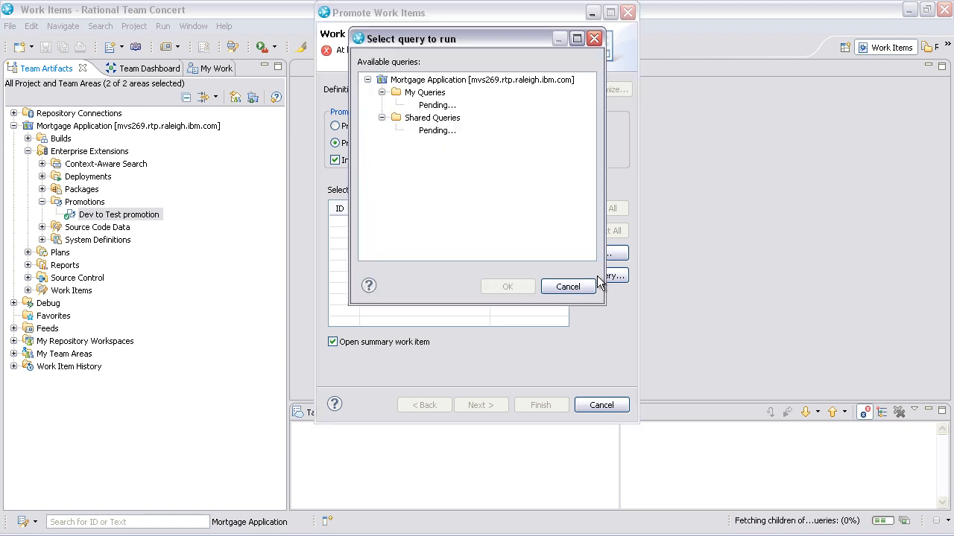
Run the Mainframe Dev Team changes-to-be-promoted query, listing work items 346 and 347.
left_click(382, 117)
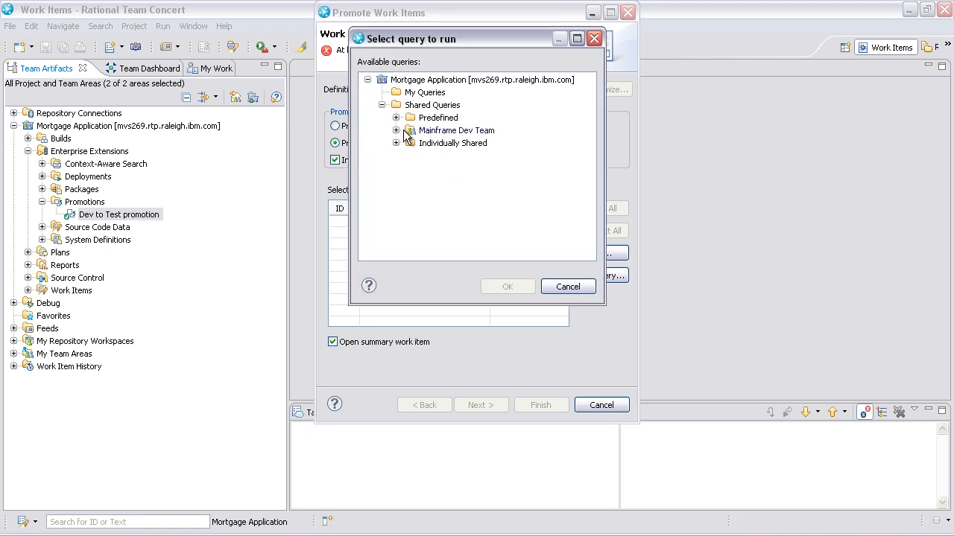
left_click(397, 130)
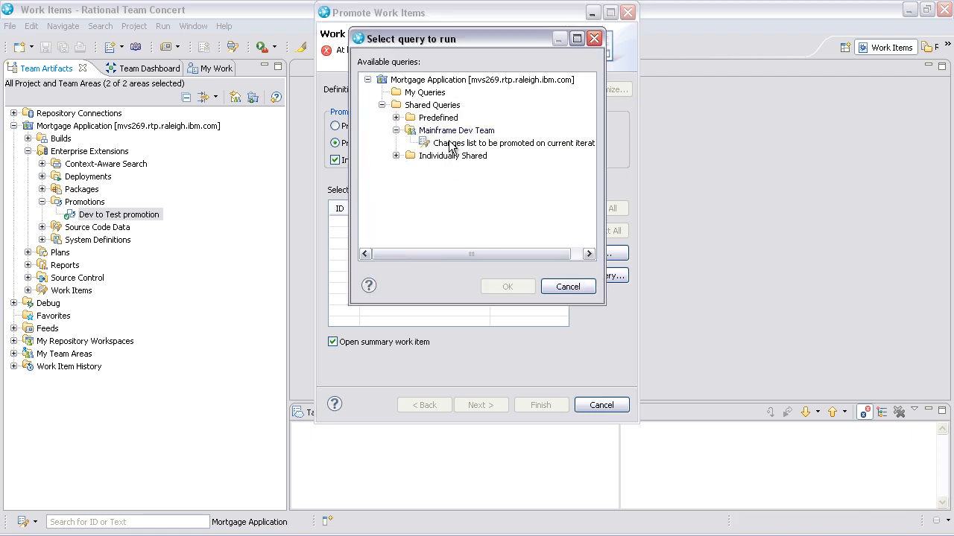
left_click(513, 142)
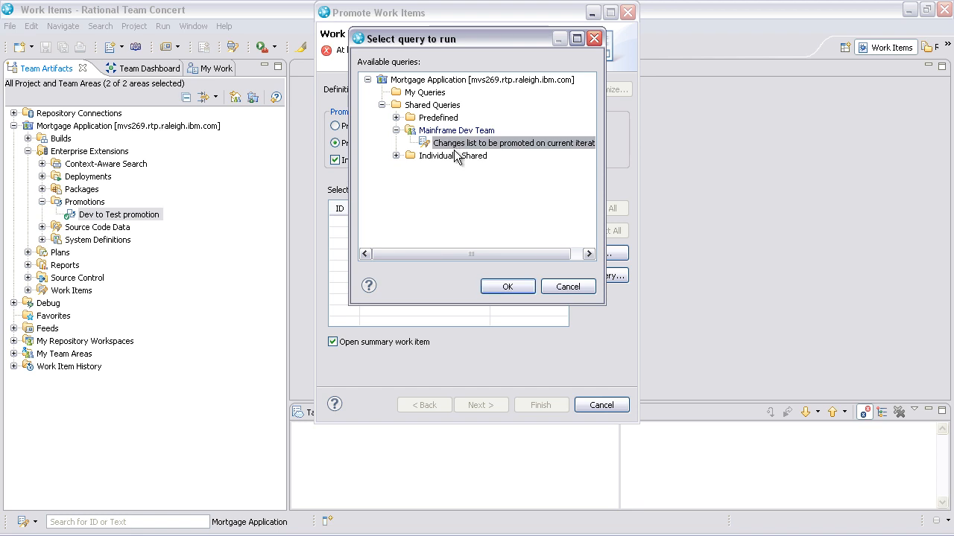
left_click(507, 286)
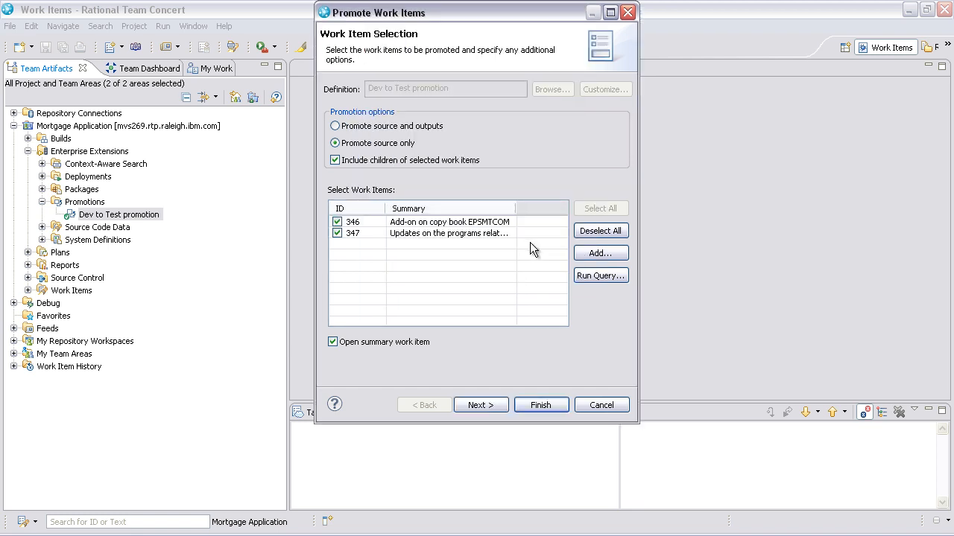
mouse_move(440, 357)
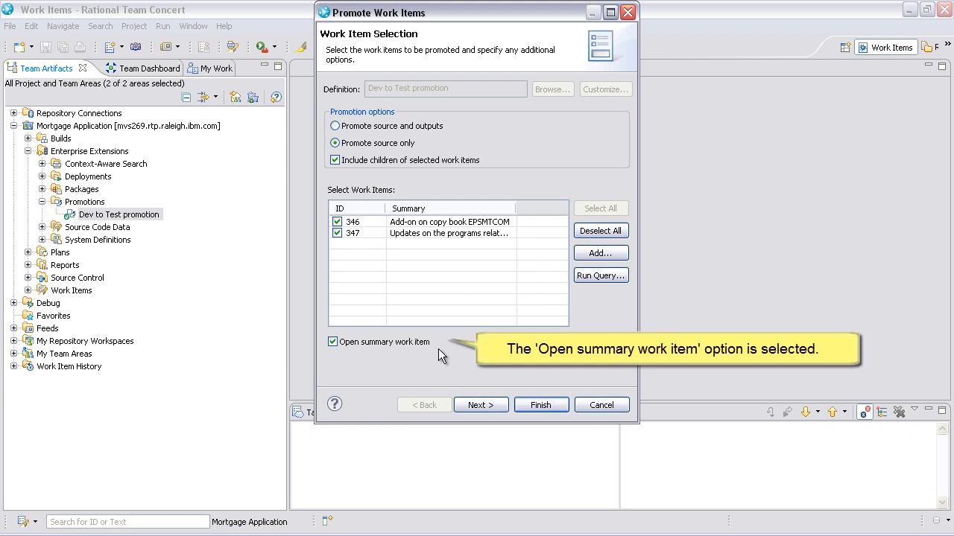
mouse_move(444, 357)
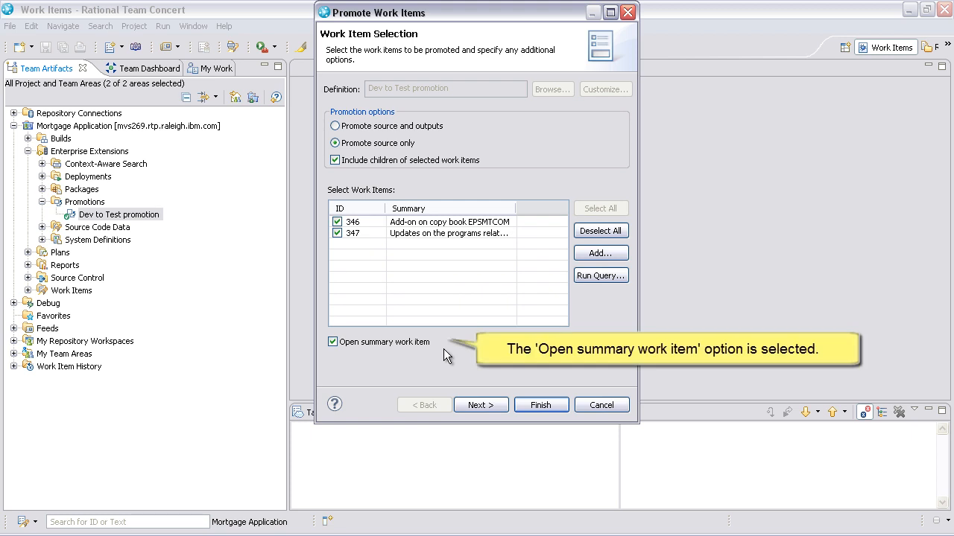
mouse_move(538, 404)
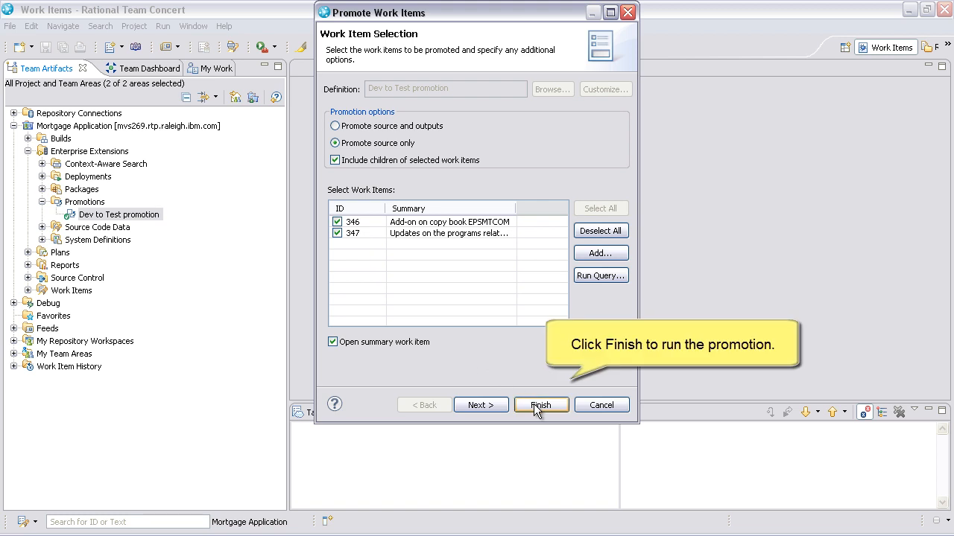
Finish the wizard with Open summary work item checked, promoting change sets to Test Stream.
left_click(540, 405)
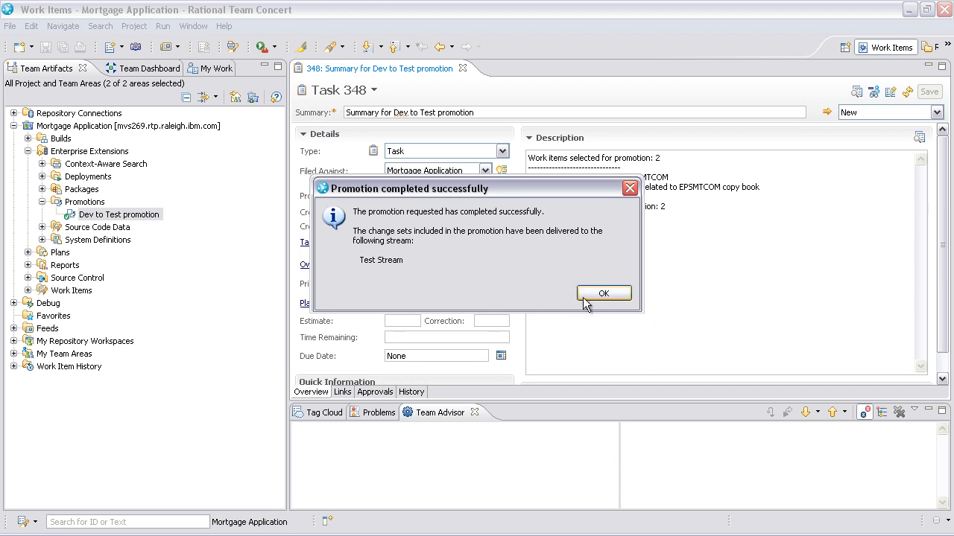
Dismiss the success message and view Task 348's links to change sets and items 346, 347.
left_click(603, 292)
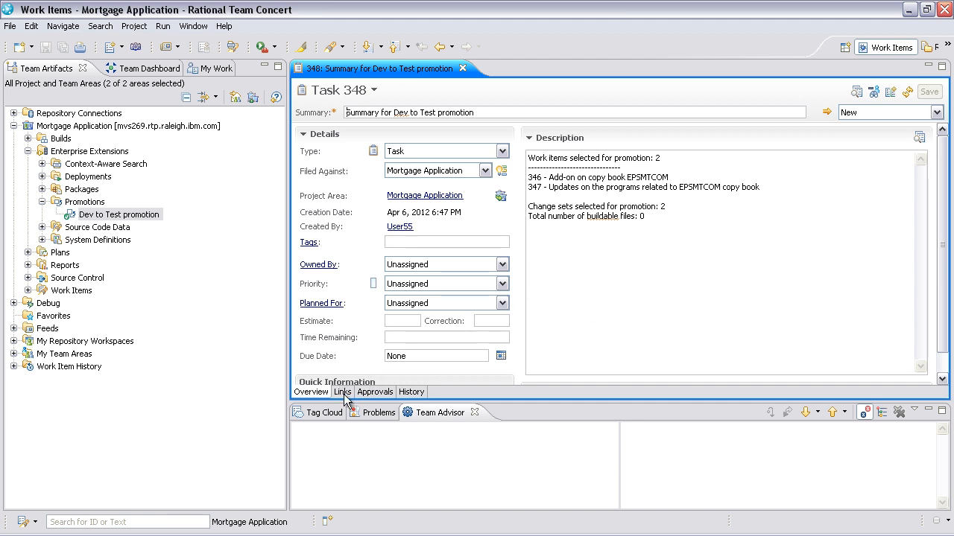
left_click(342, 391)
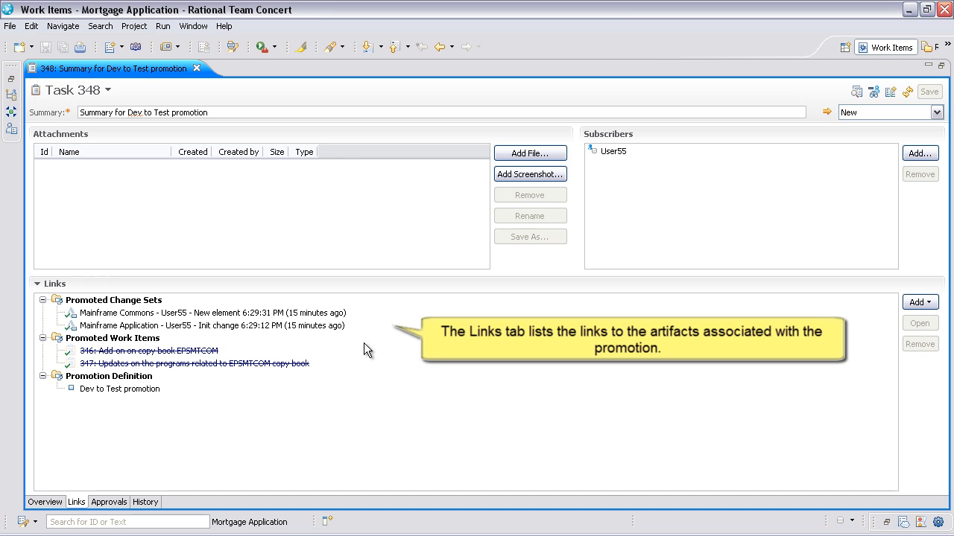
left_click(209, 312)
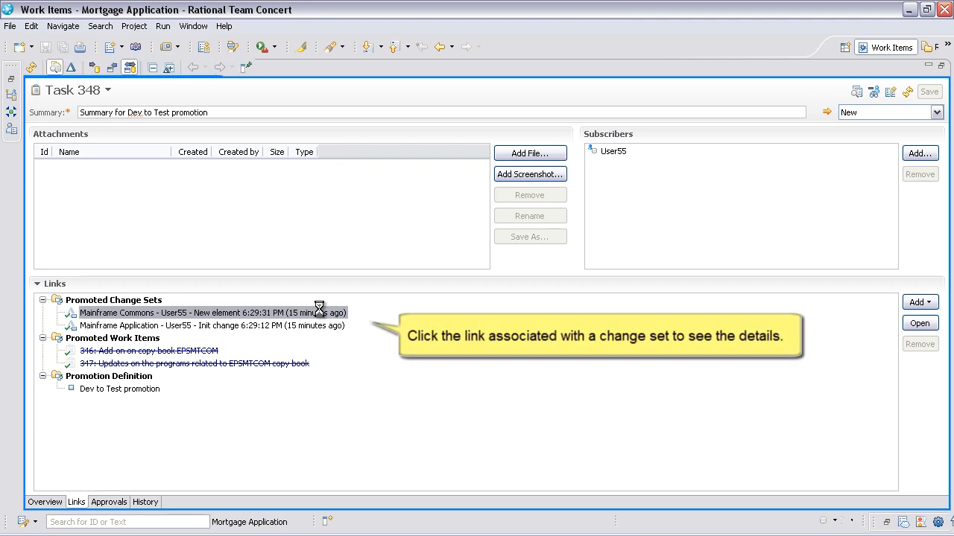
left_click(211, 311)
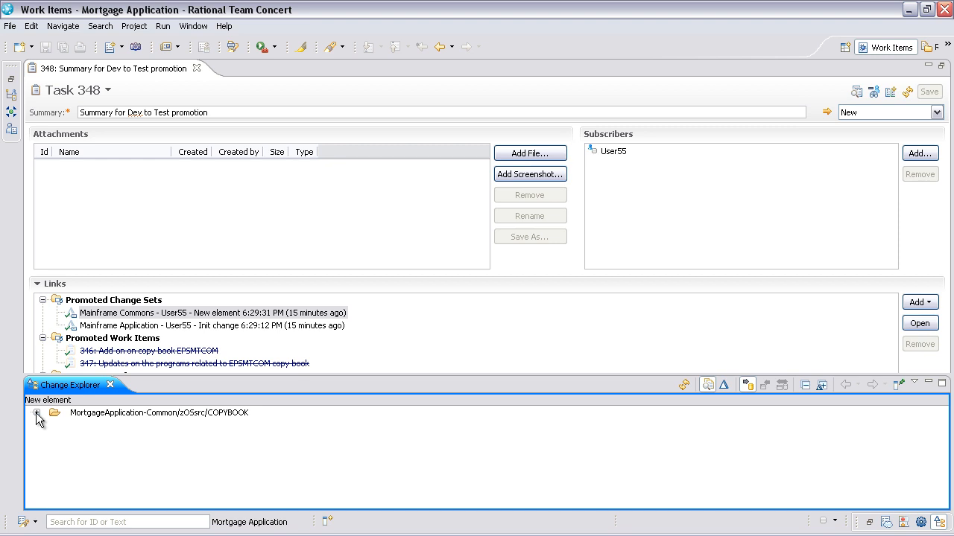
left_click(36, 413)
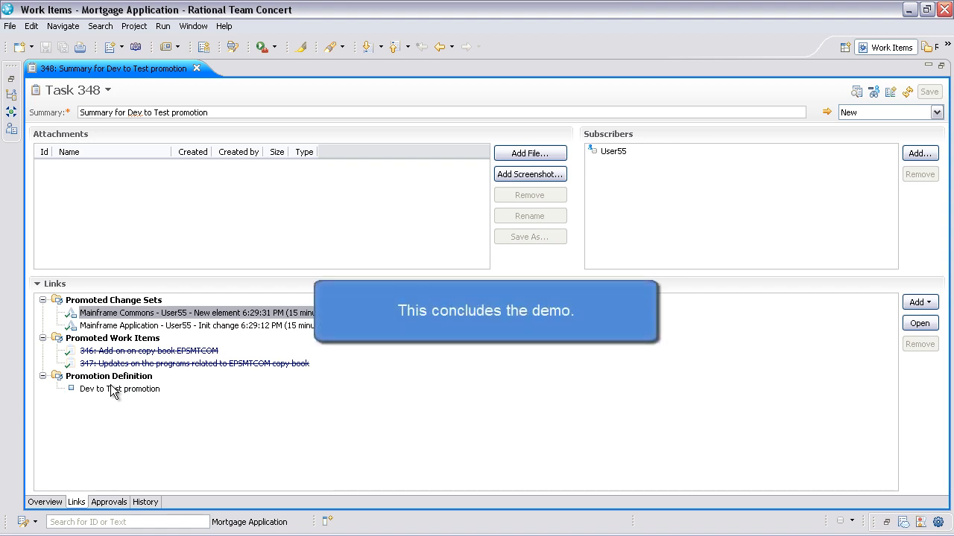
mouse_move(117, 422)
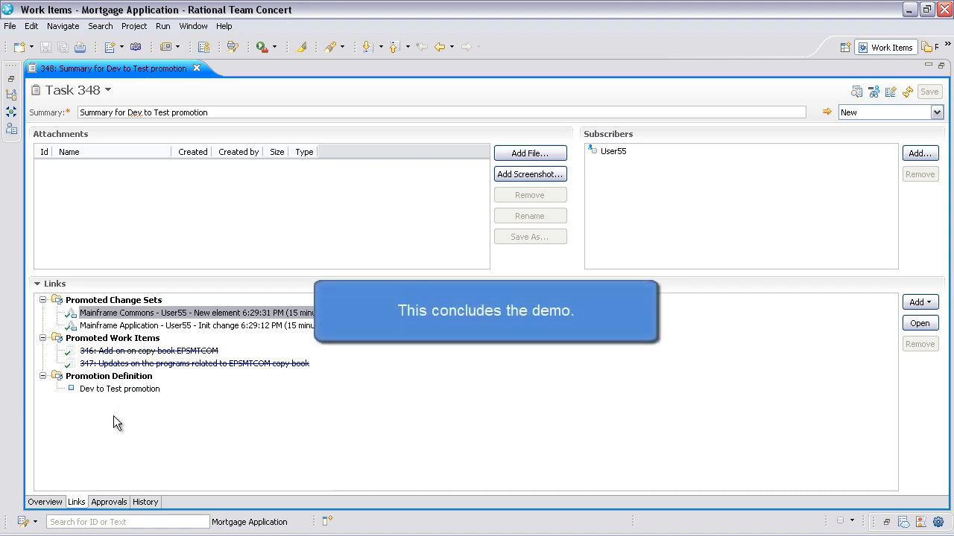